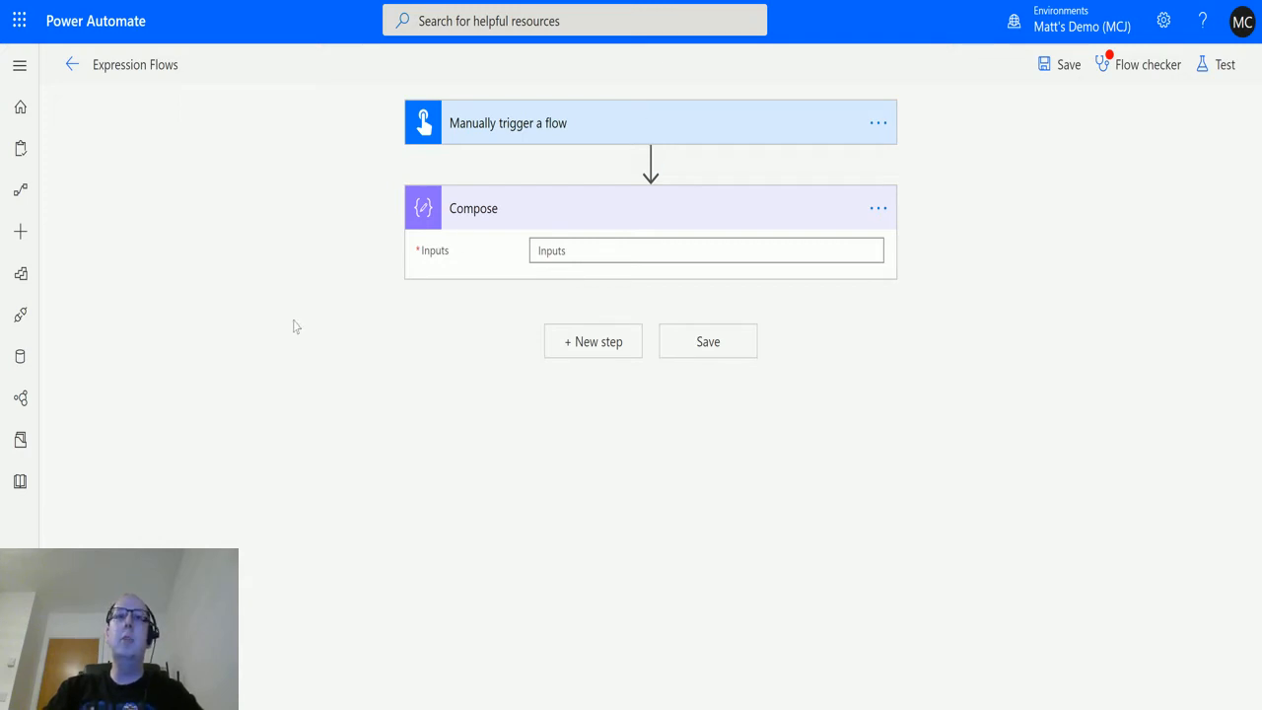
pyautogui.moveTo(493, 145)
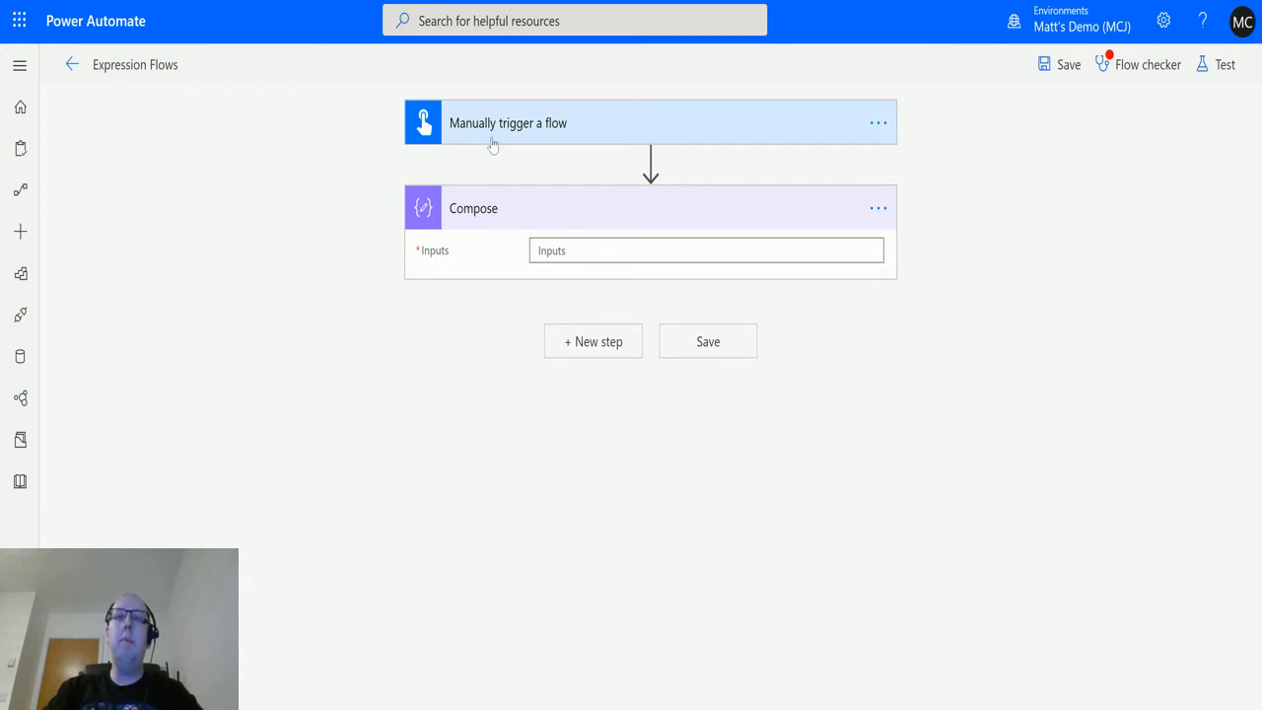
pyautogui.moveTo(427, 208)
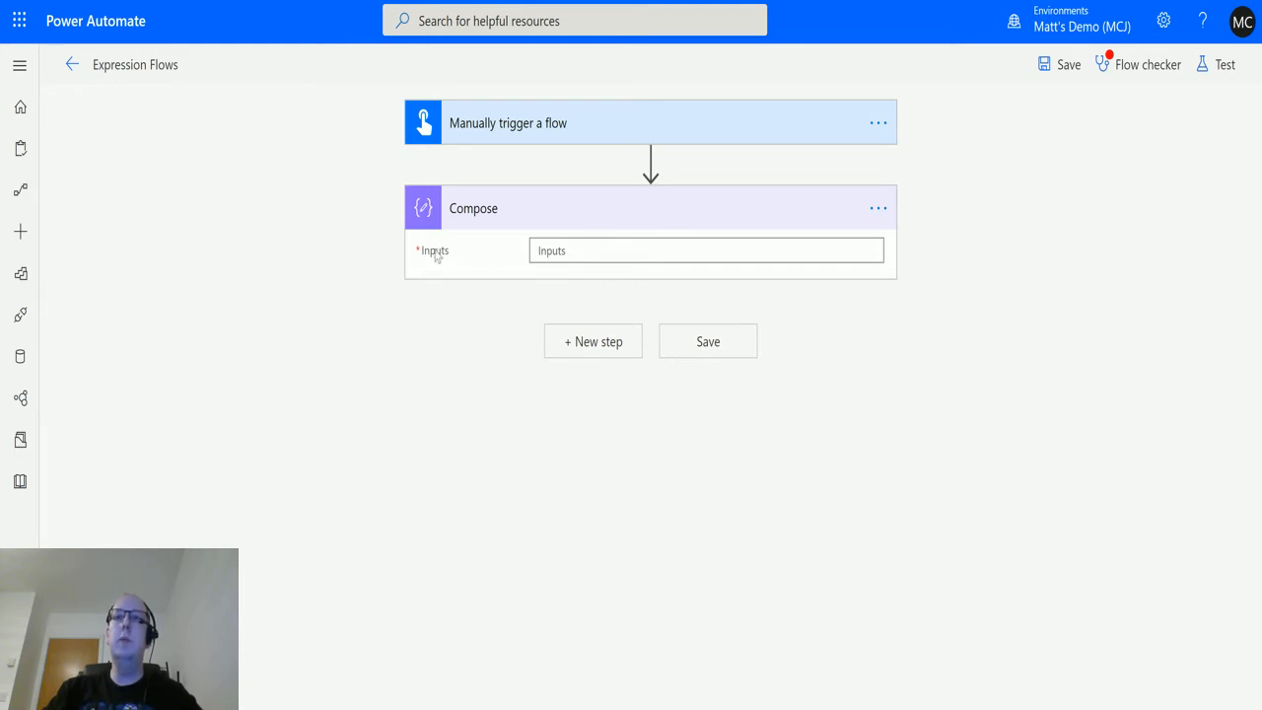
# Step: Open the expression editor for Compose Inputs and expand all Date and time functions
pyautogui.click(705, 251)
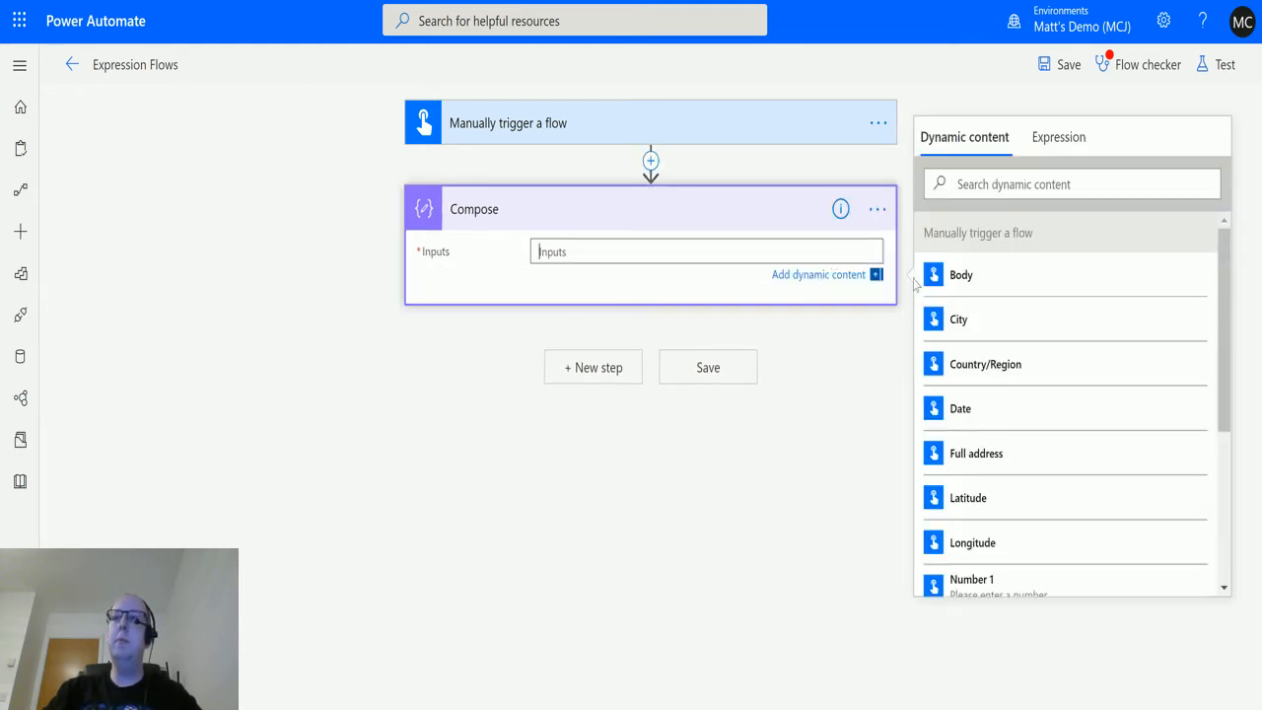
pyautogui.click(1058, 137)
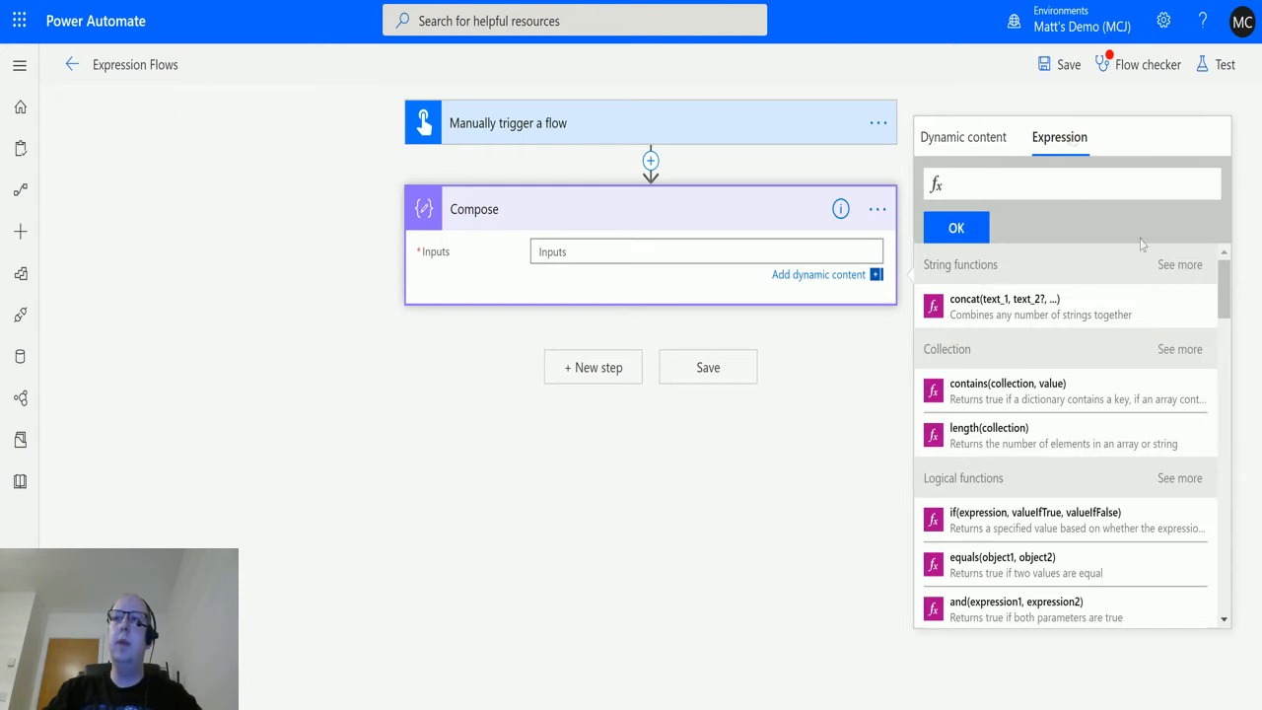
pyautogui.scroll(-3)
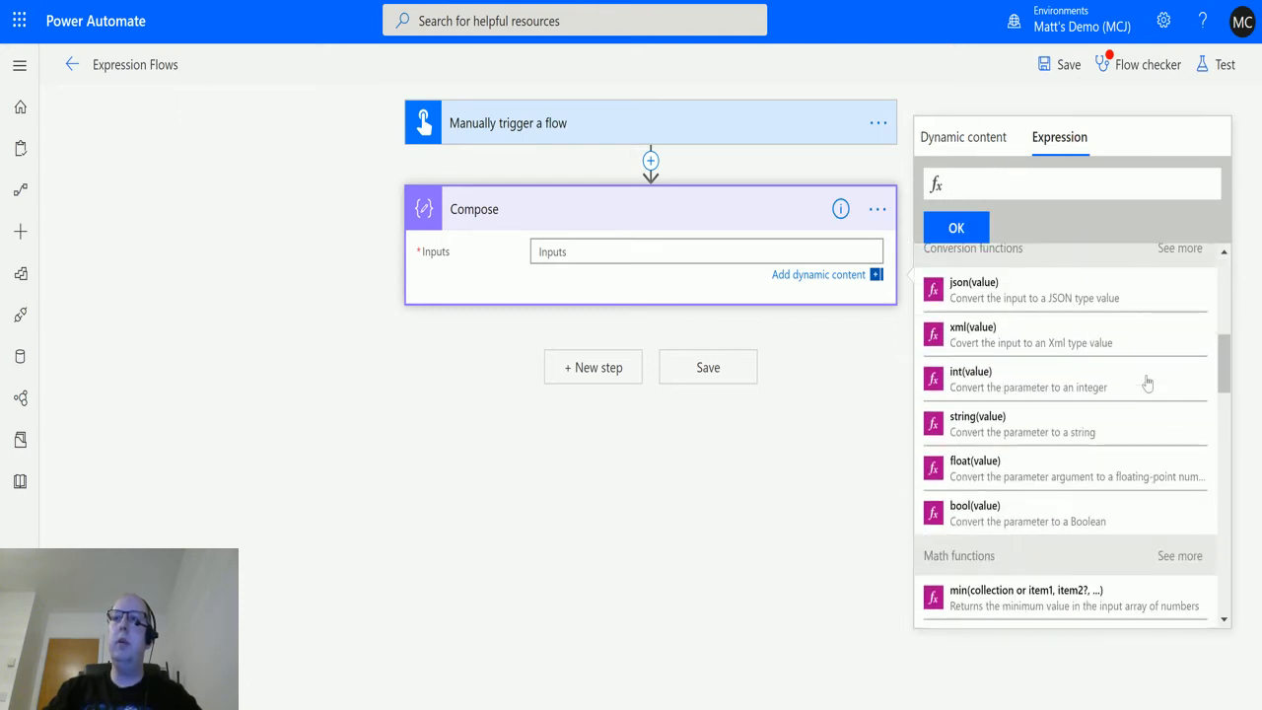
pyautogui.scroll(-3)
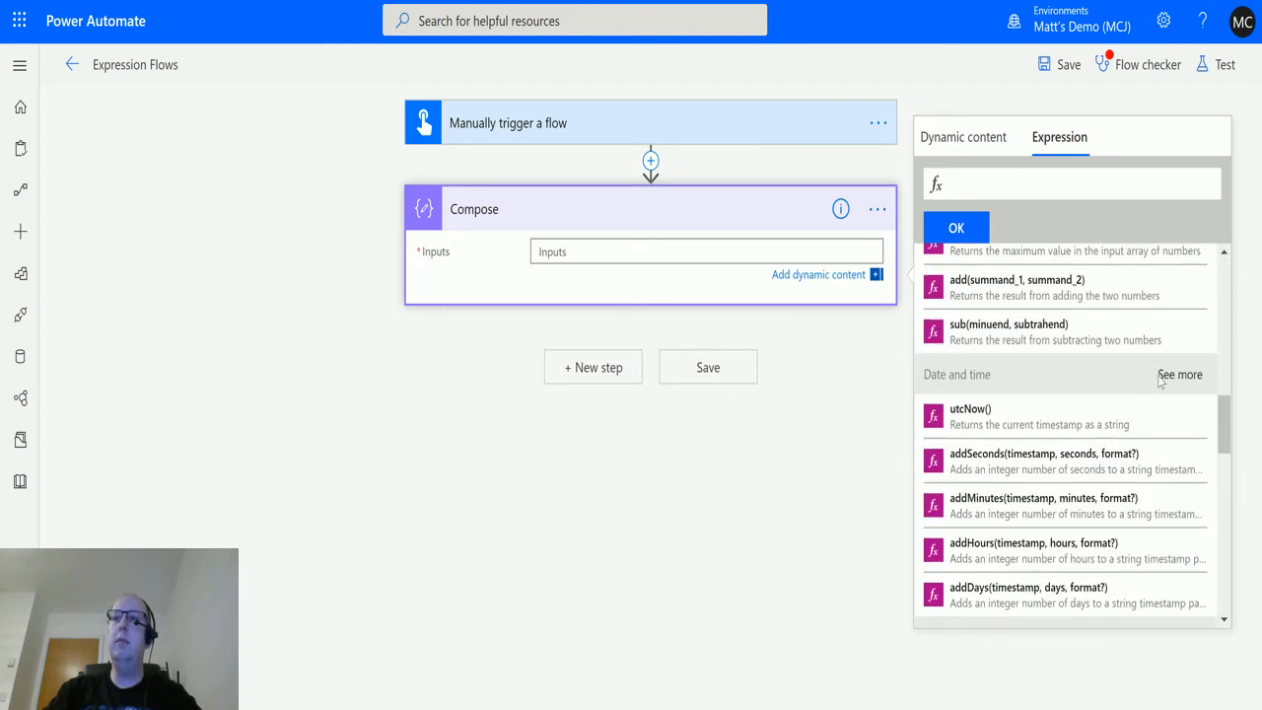
pyautogui.click(1180, 374)
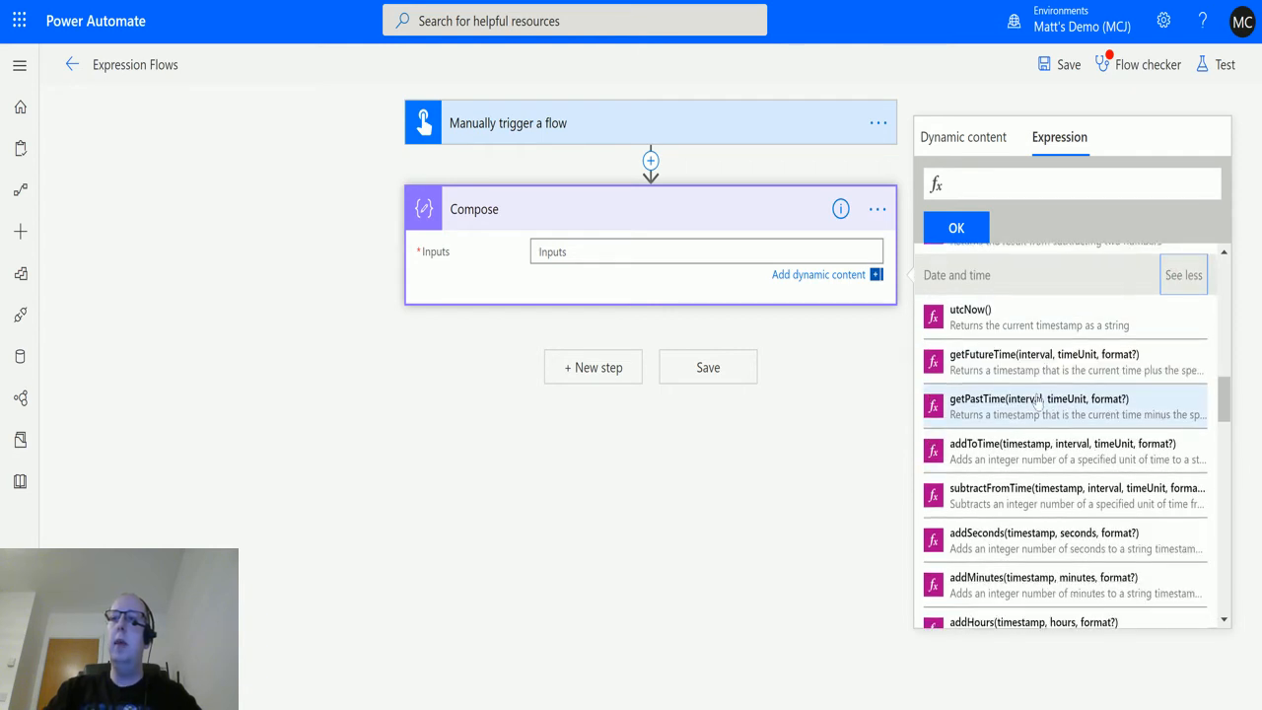
pyautogui.scroll(-3)
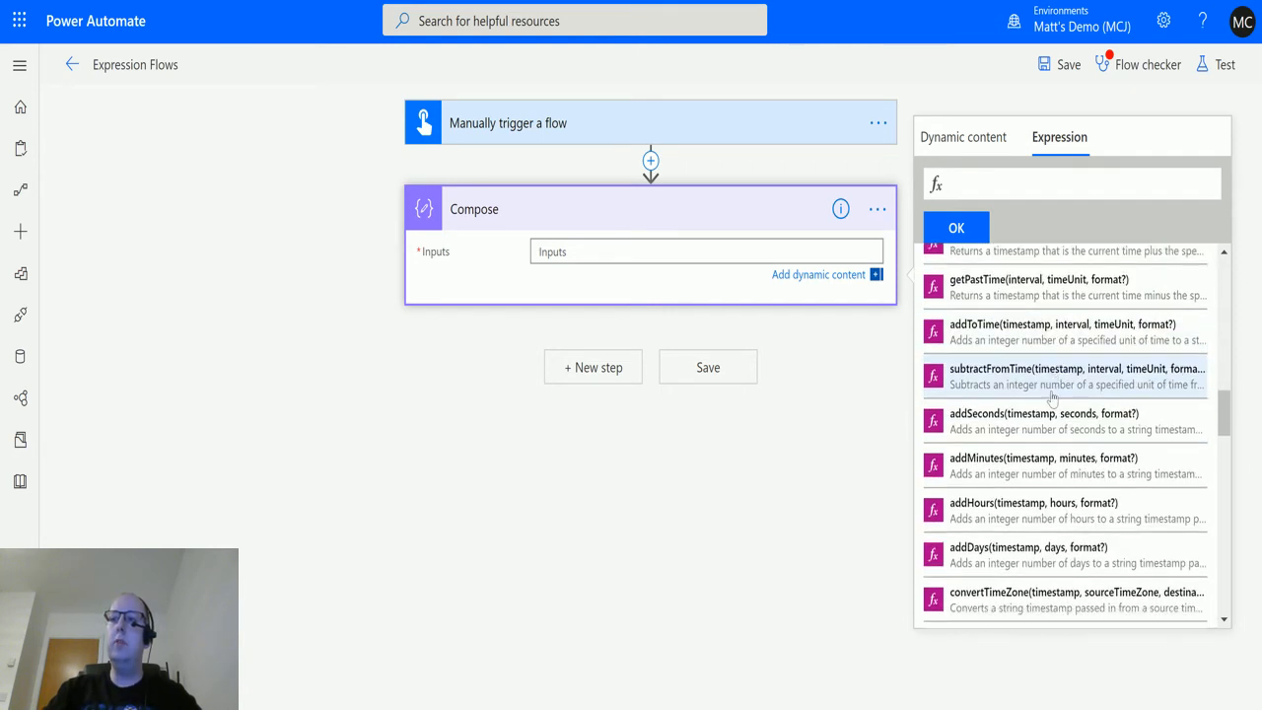
pyautogui.scroll(-3)
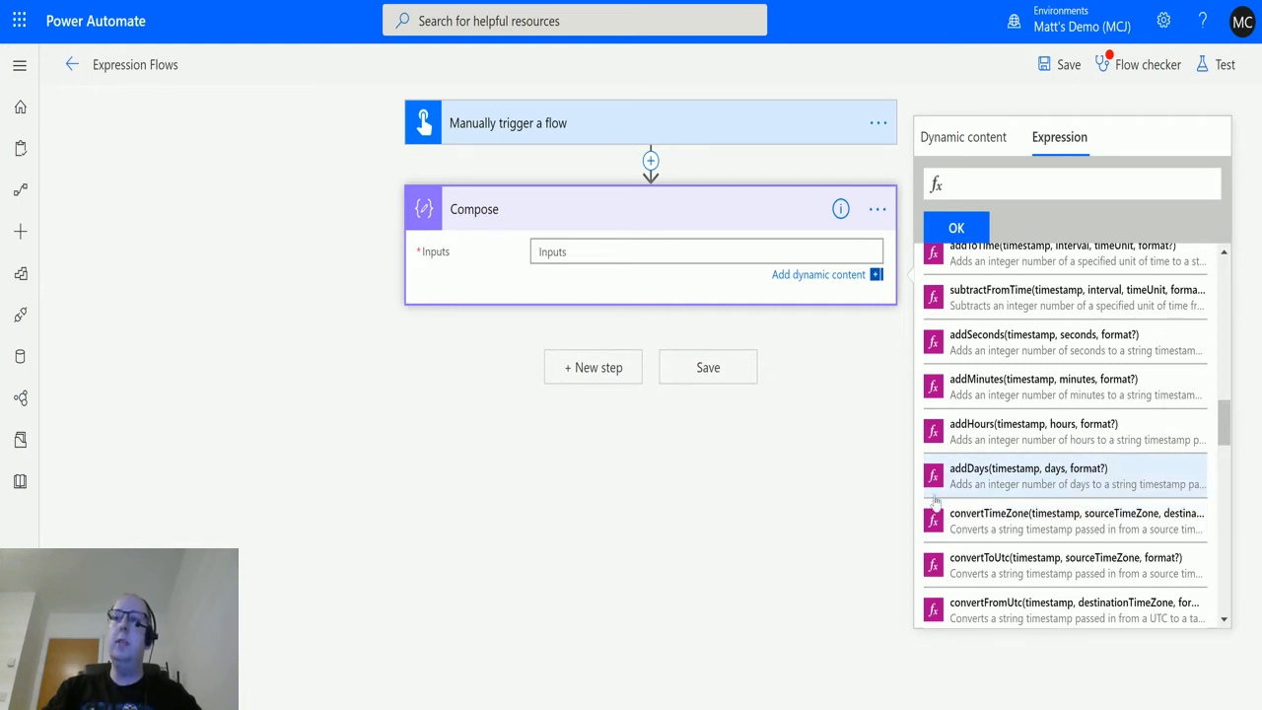
pyautogui.moveTo(1070, 468)
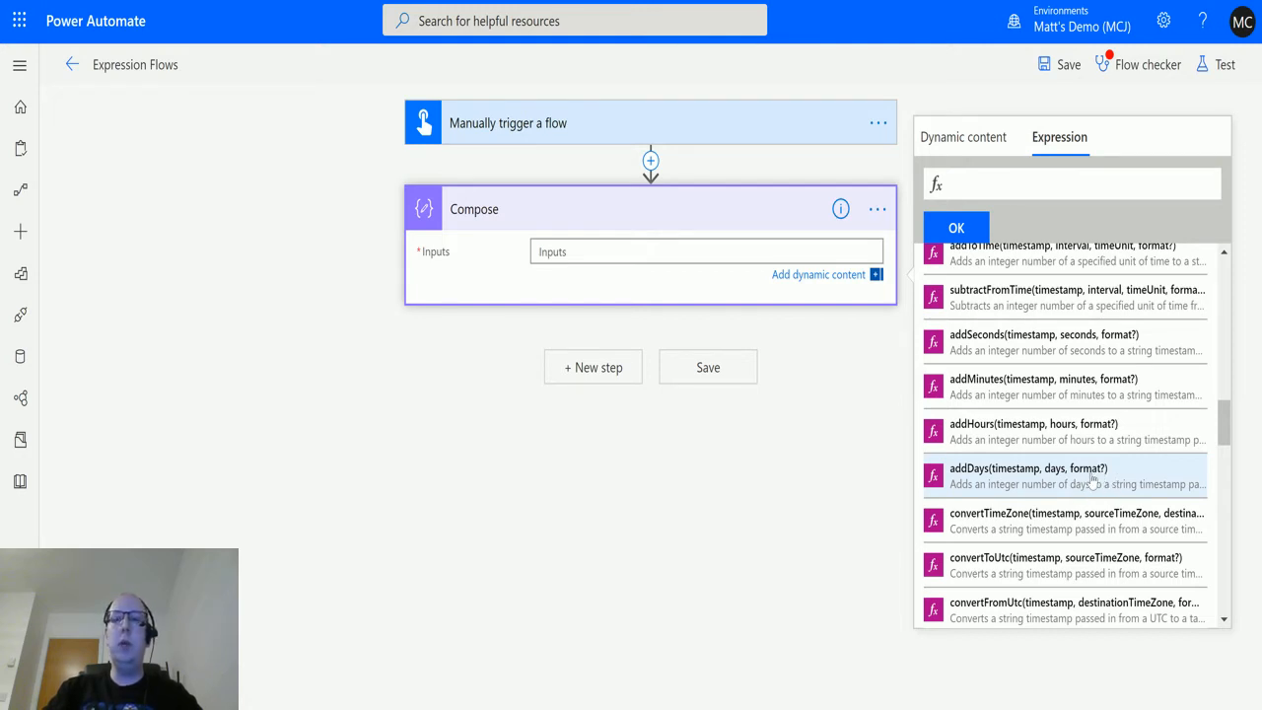
pyautogui.moveTo(1095, 476)
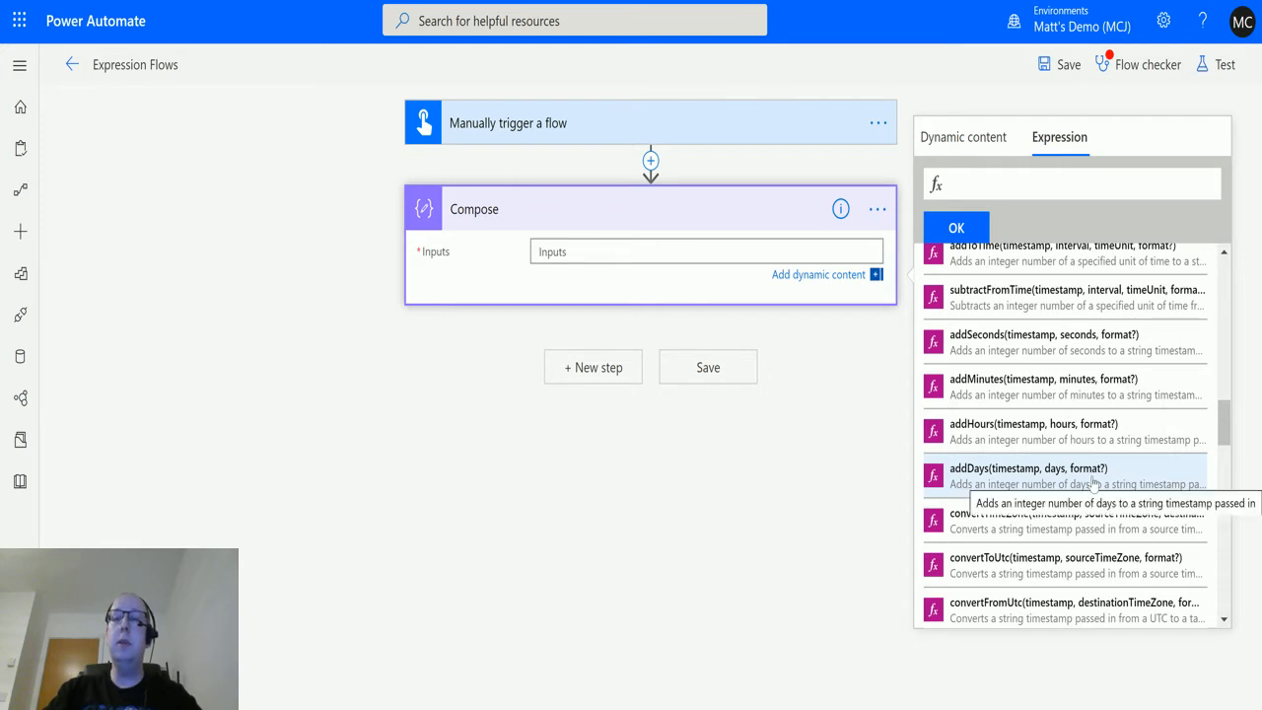
pyautogui.moveTo(1089, 478)
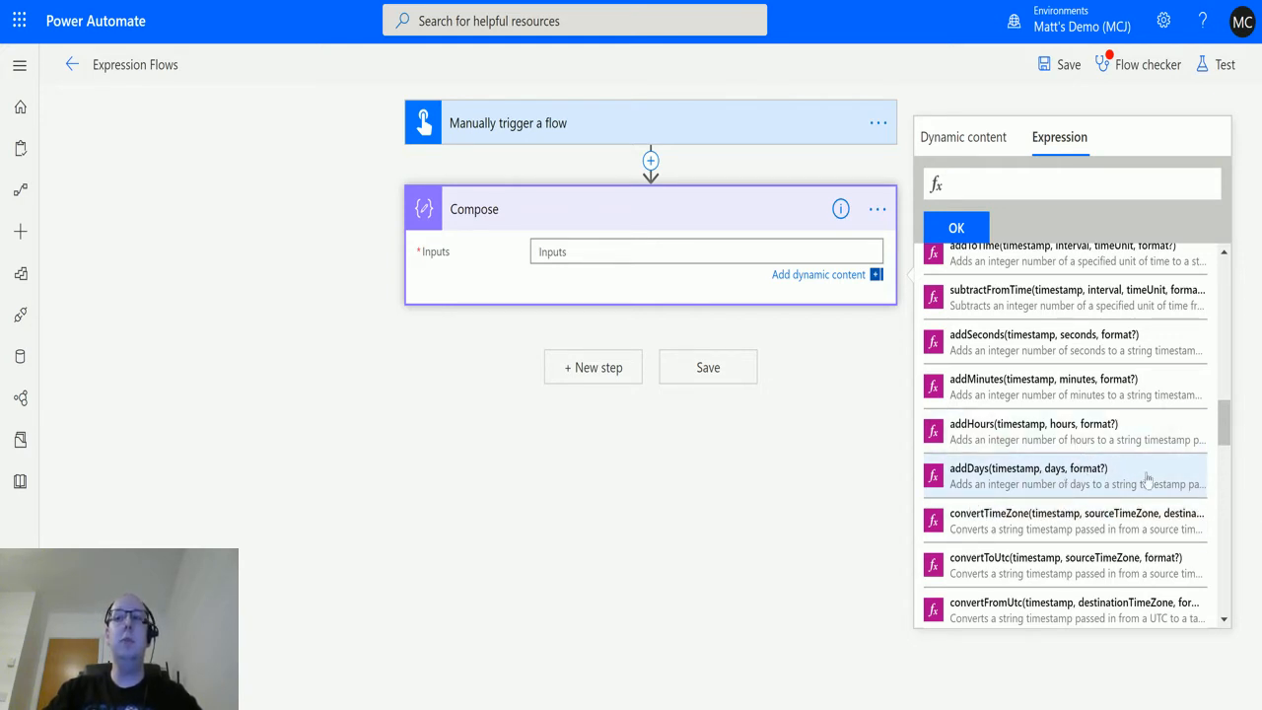
pyautogui.moveTo(981, 490)
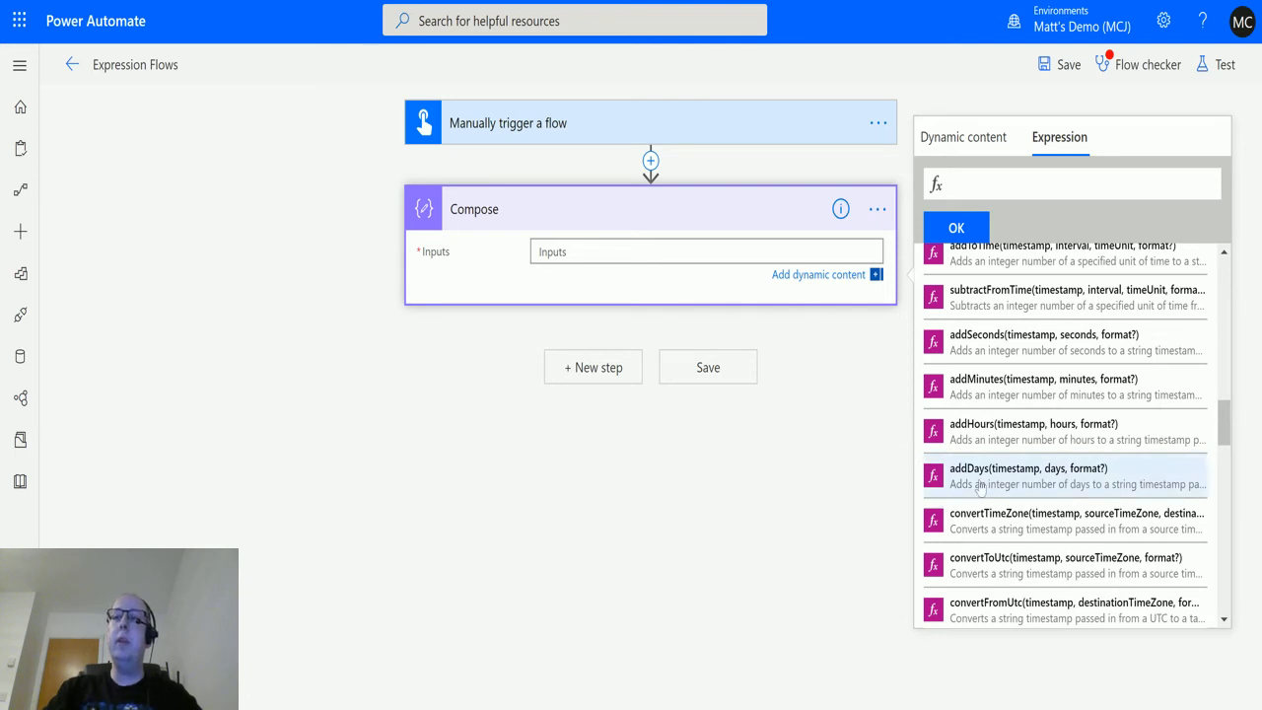
# Step: Build addDays(utcNow(),9) in the expression box and add it to Compose Inputs
pyautogui.click(1029, 468)
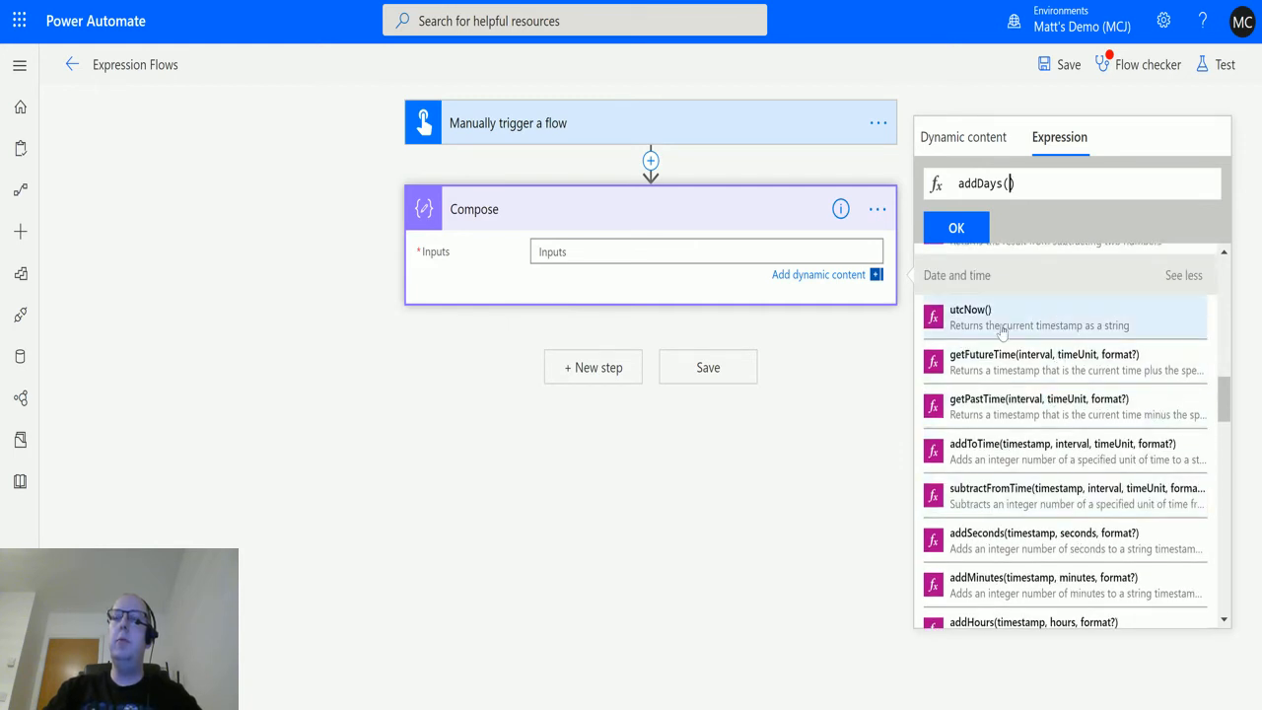
pyautogui.click(970, 309)
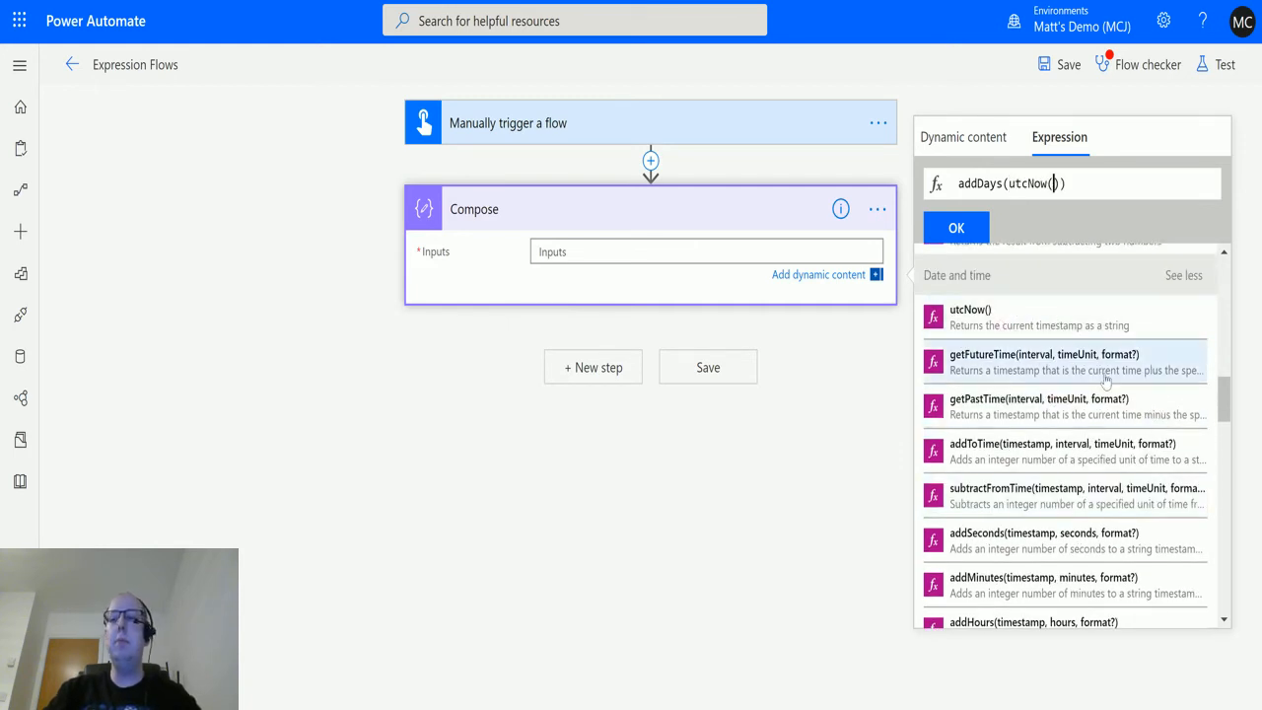
pyautogui.write(',')
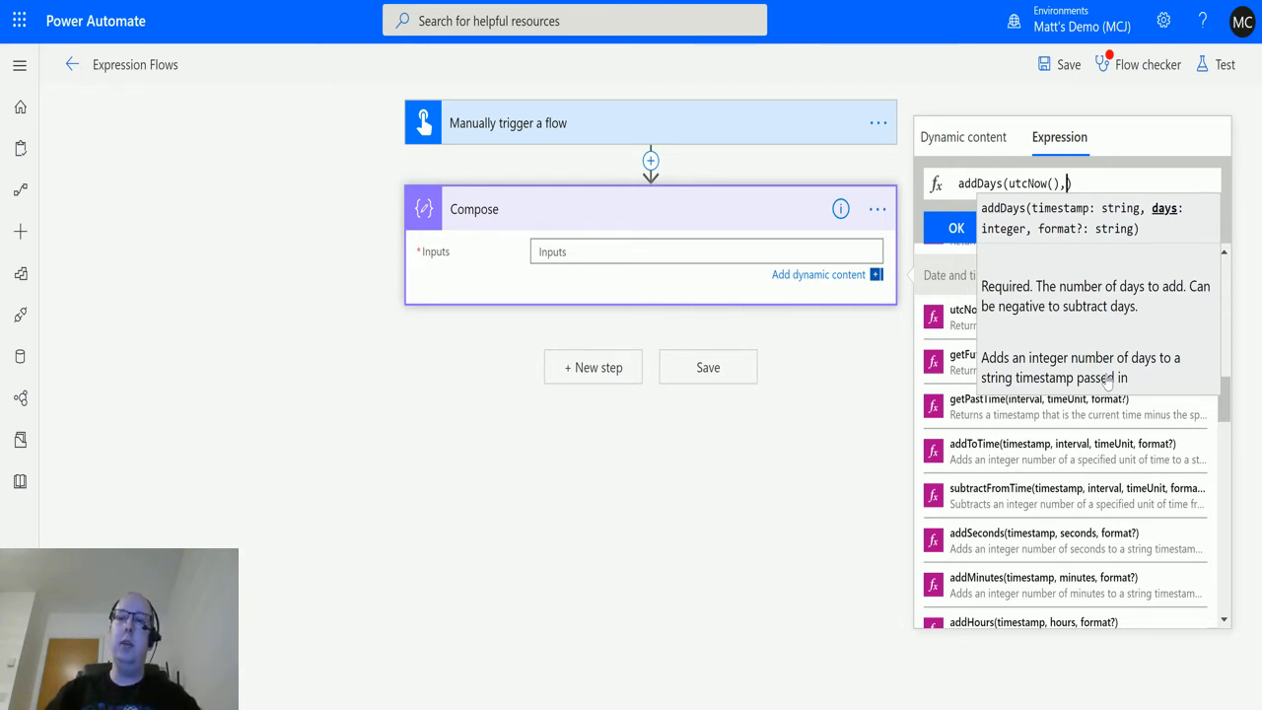
pyautogui.write('9')
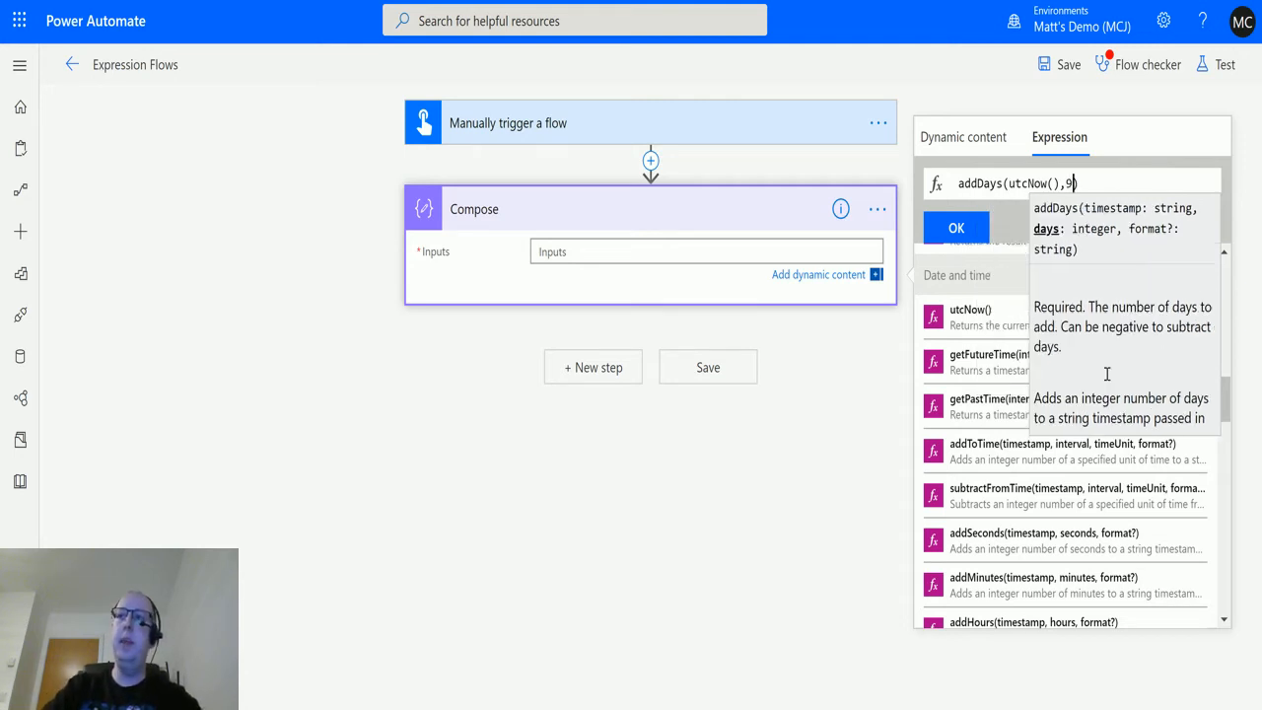
pyautogui.moveTo(1144, 256)
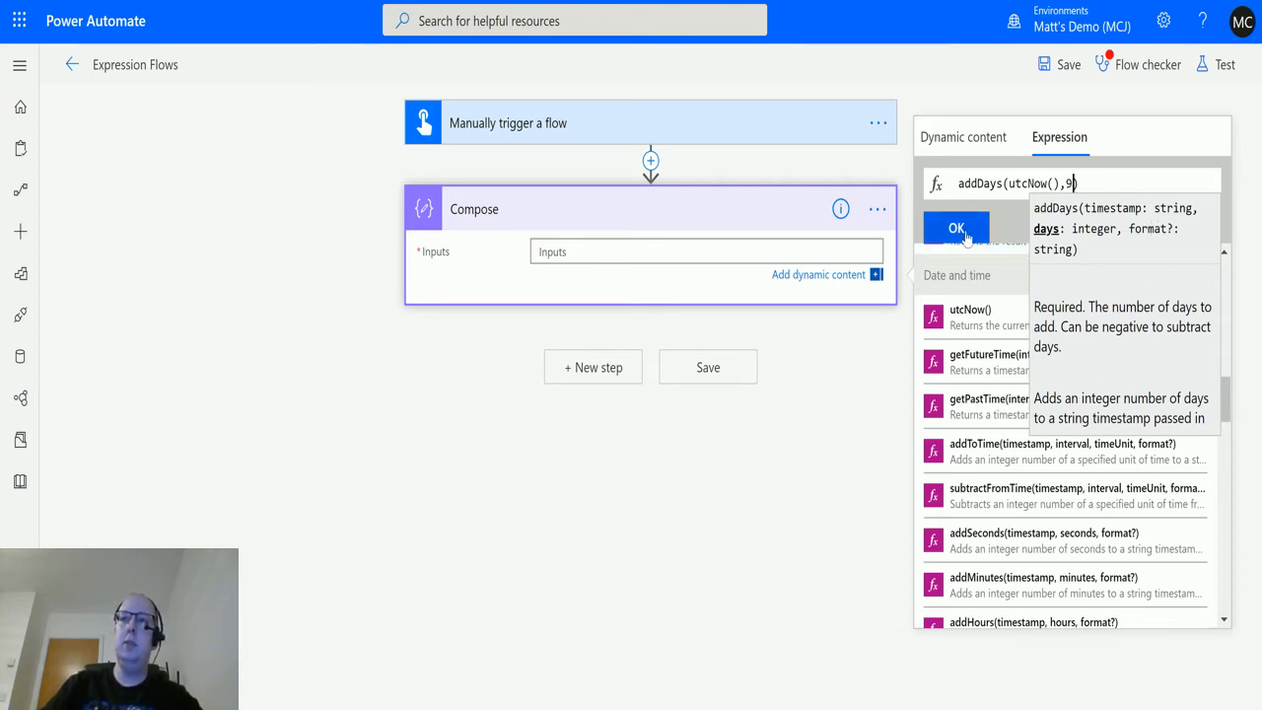
pyautogui.click(955, 228)
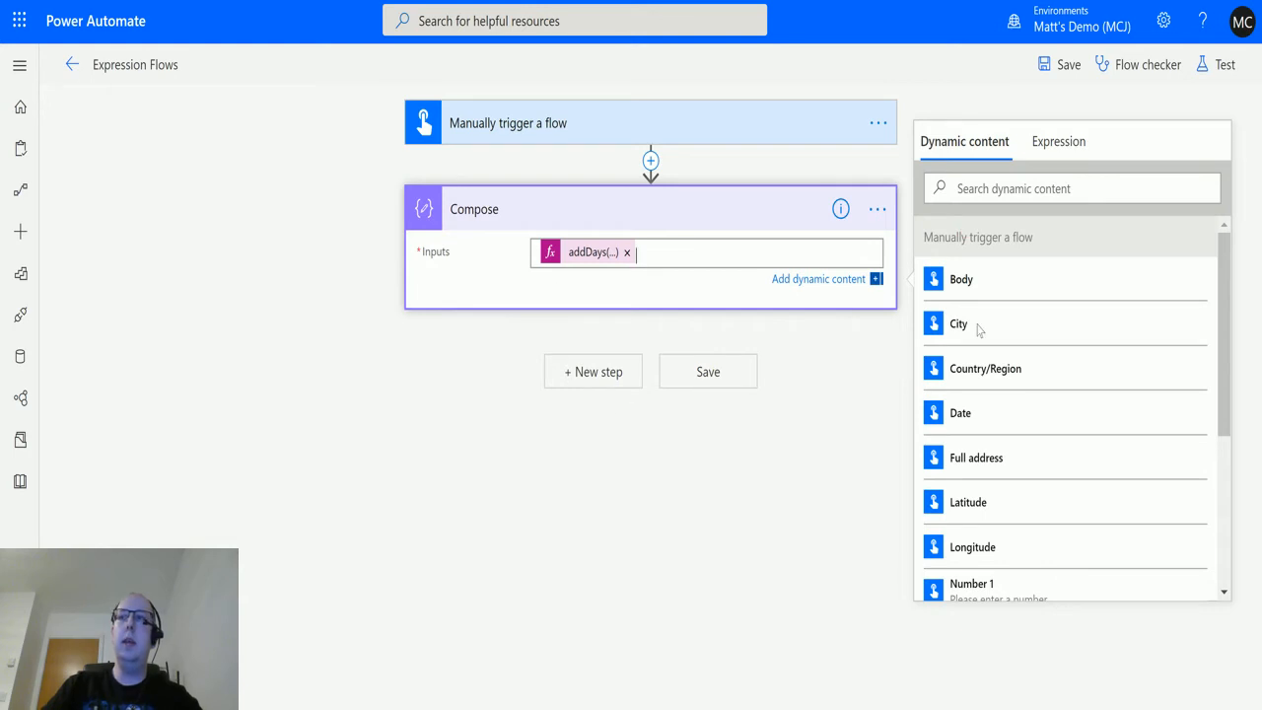
# Step: Save and manually test-run the flow, then dismiss the run confirmation
pyautogui.click(1224, 64)
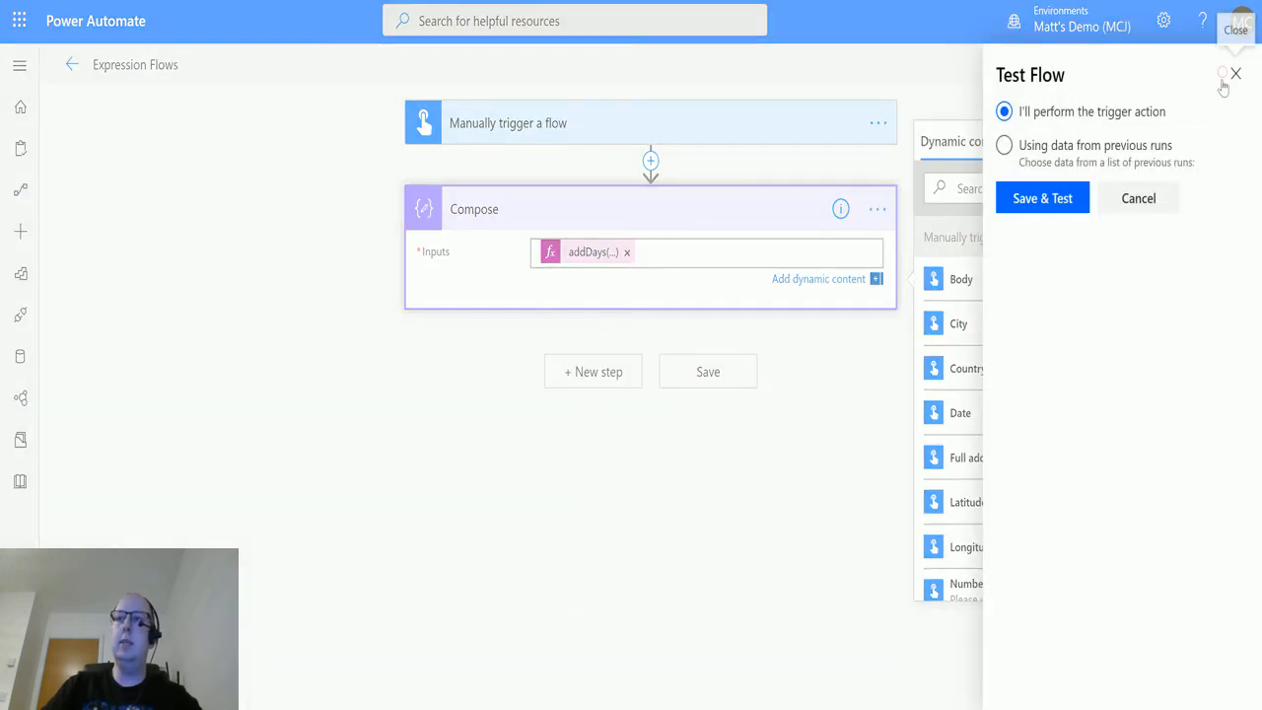
pyautogui.click(1042, 197)
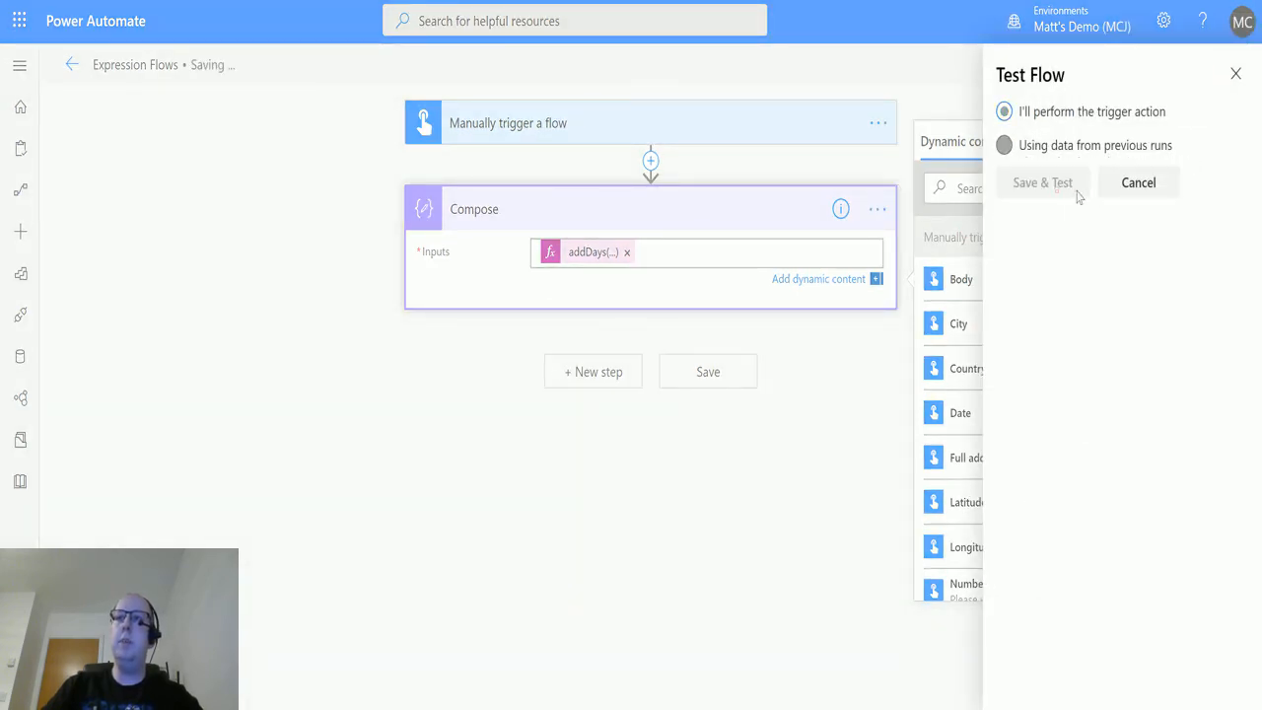
pyautogui.click(1042, 182)
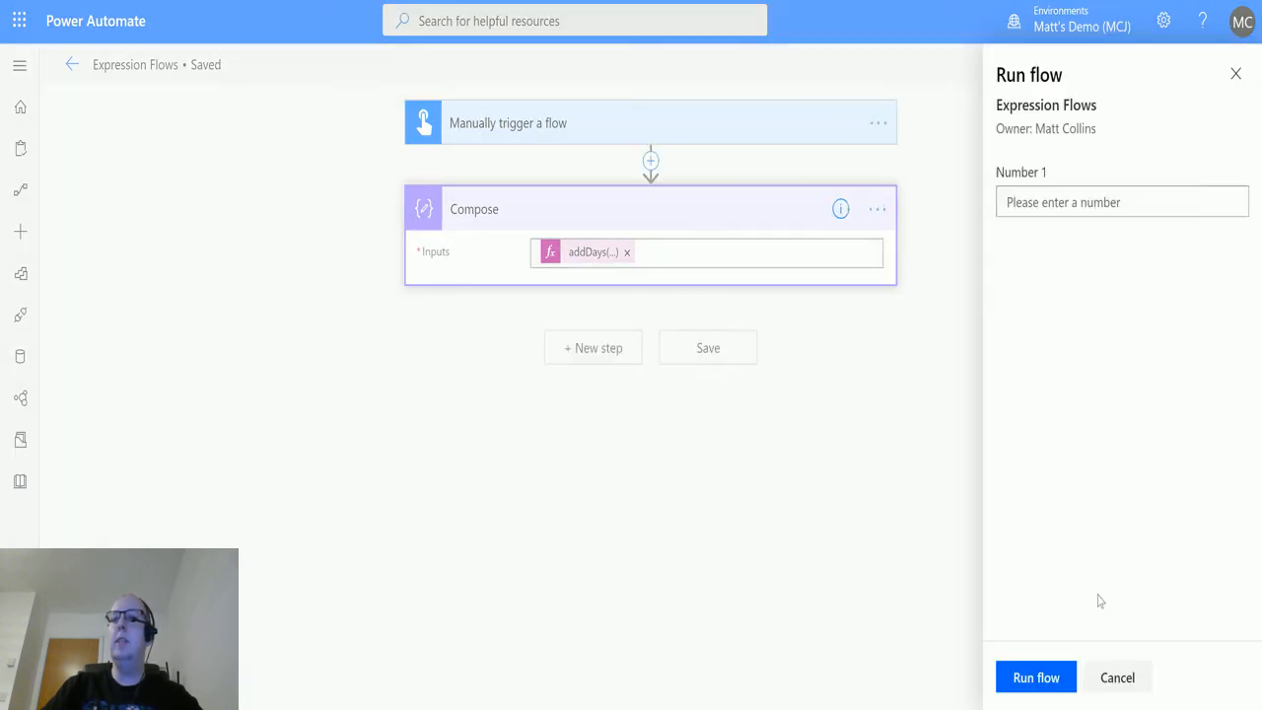
pyautogui.click(1035, 677)
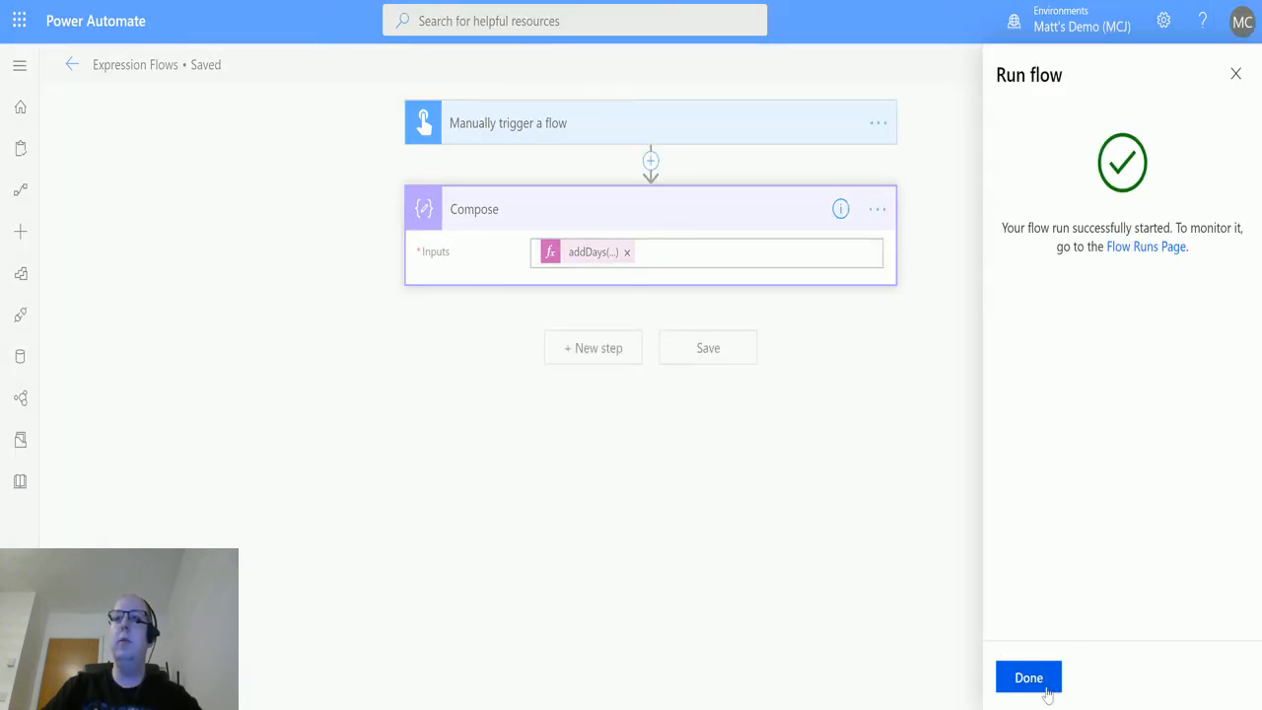
pyautogui.click(1028, 677)
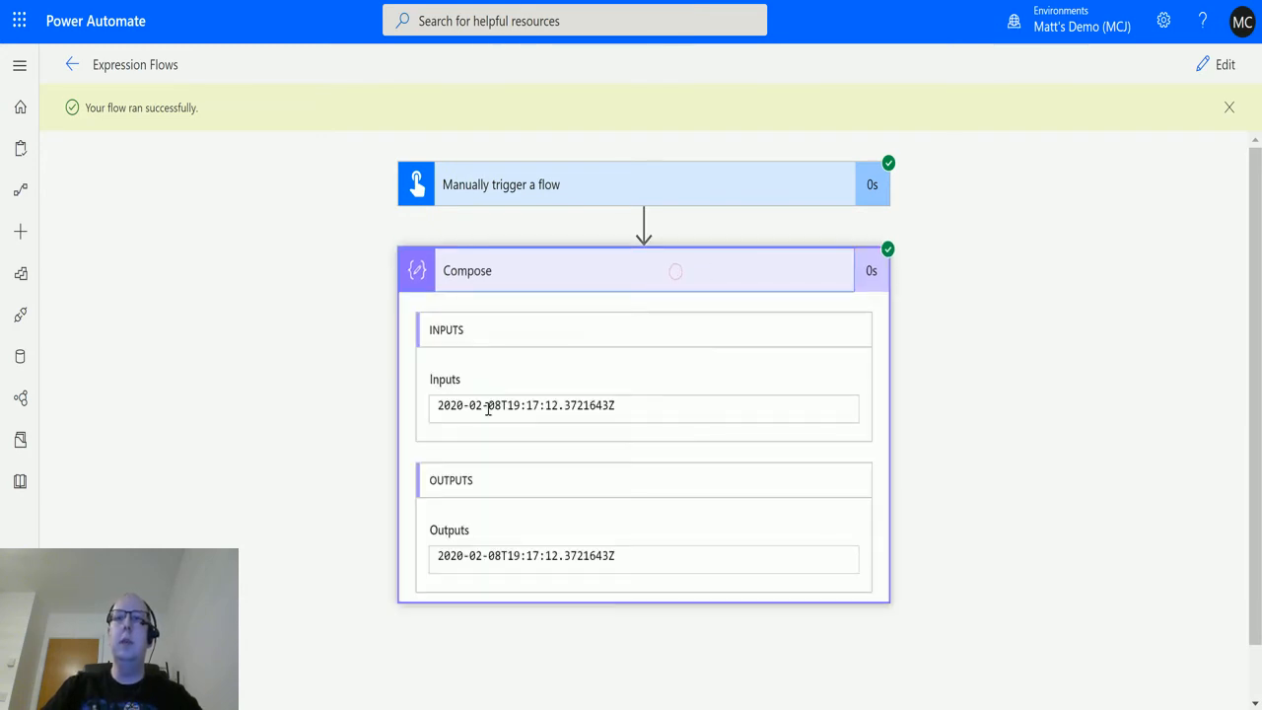
pyautogui.moveTo(557, 461)
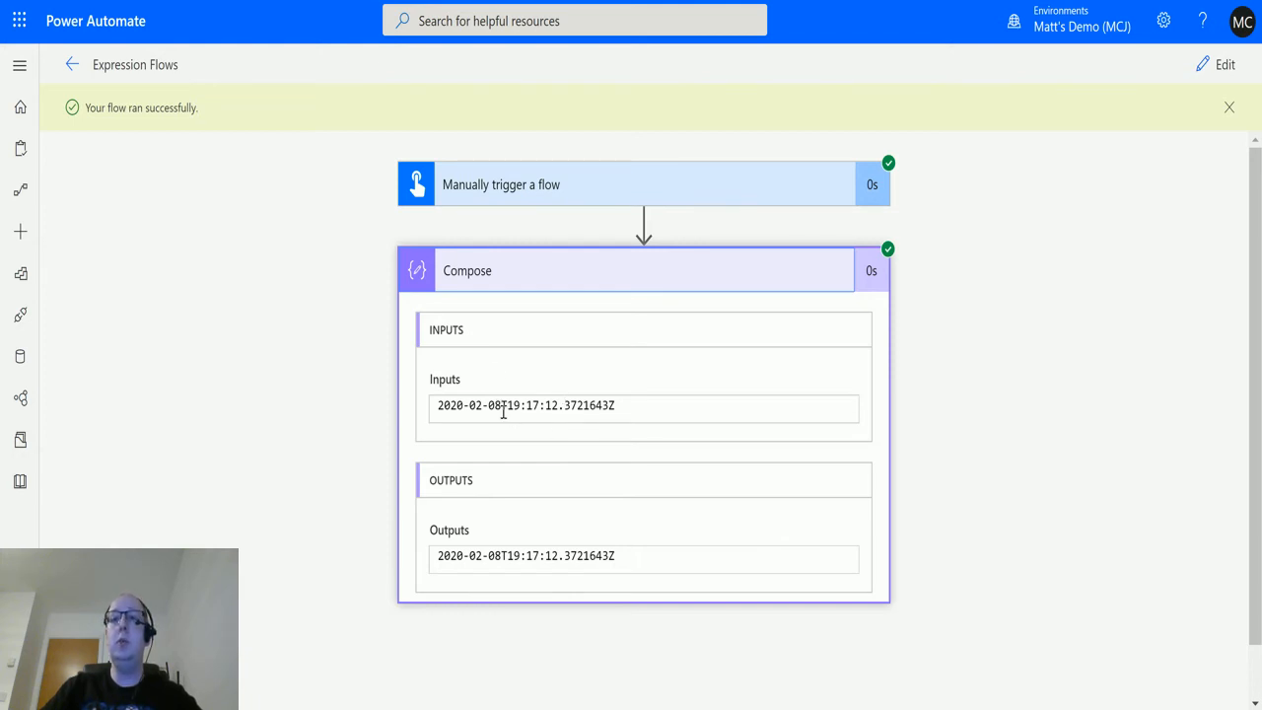
pyautogui.moveTo(515, 394)
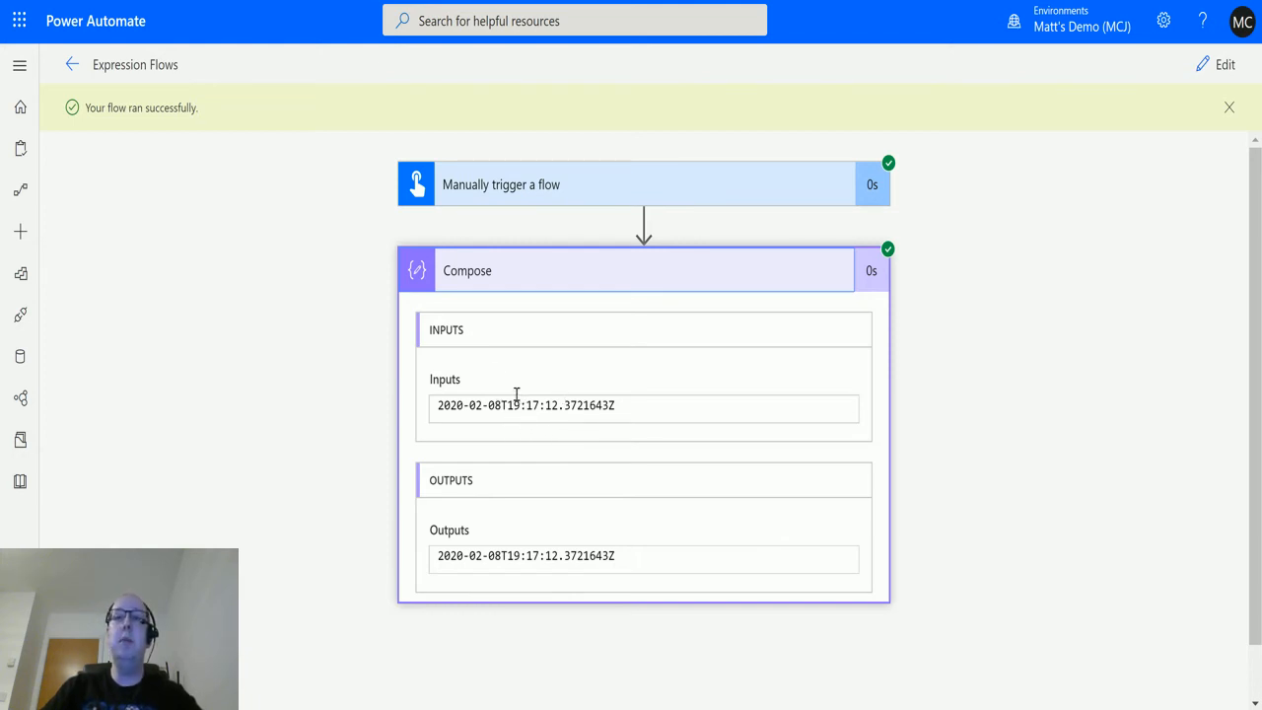
pyautogui.moveTo(473, 419)
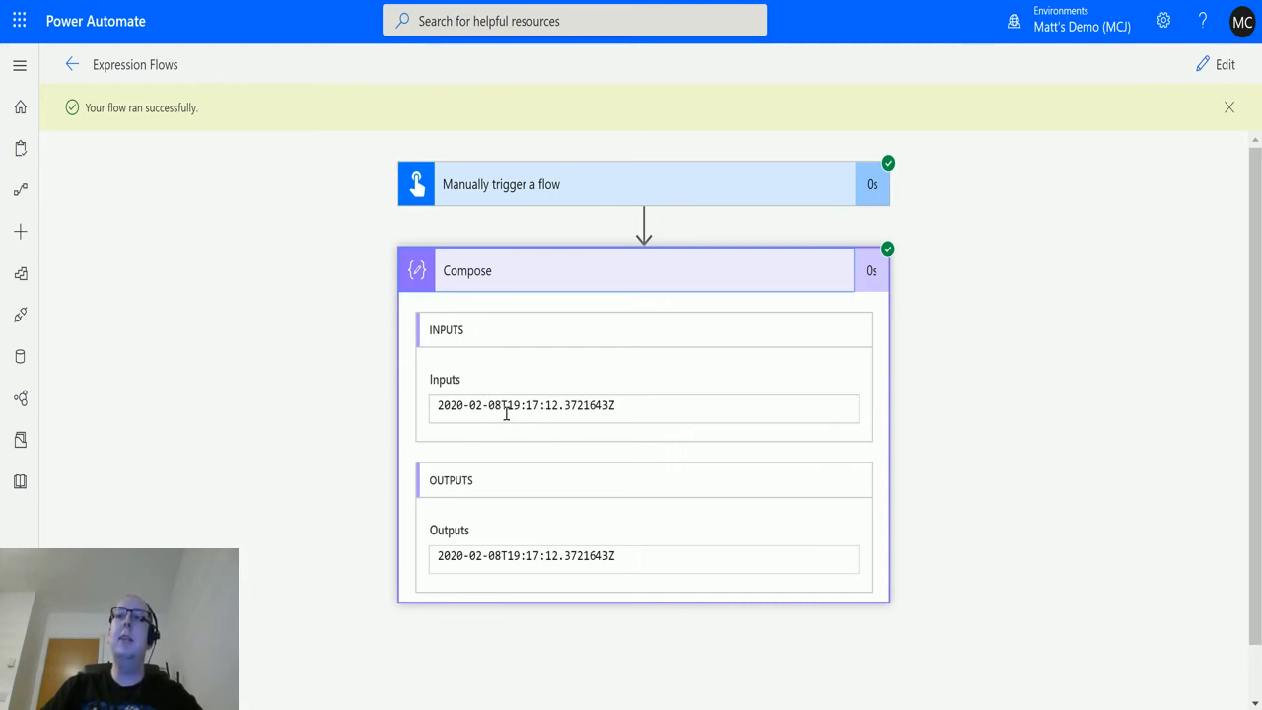
pyautogui.moveTo(504, 404)
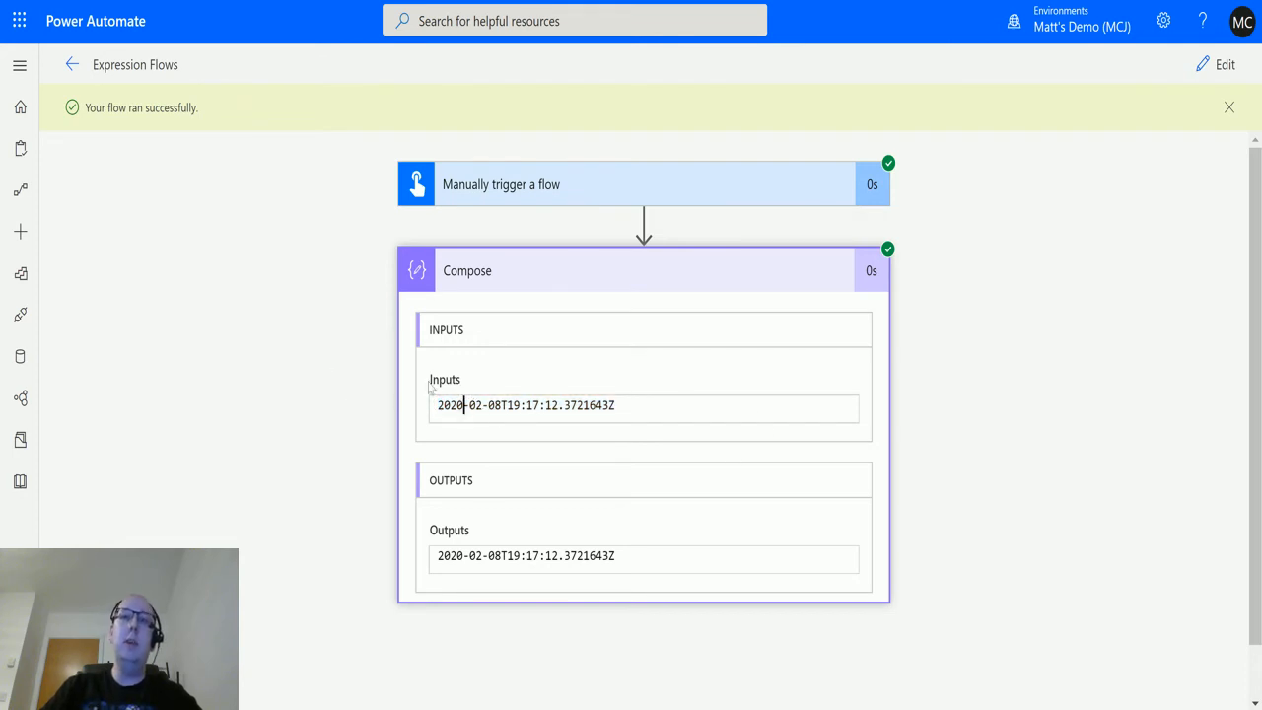
pyautogui.moveTo(503, 407)
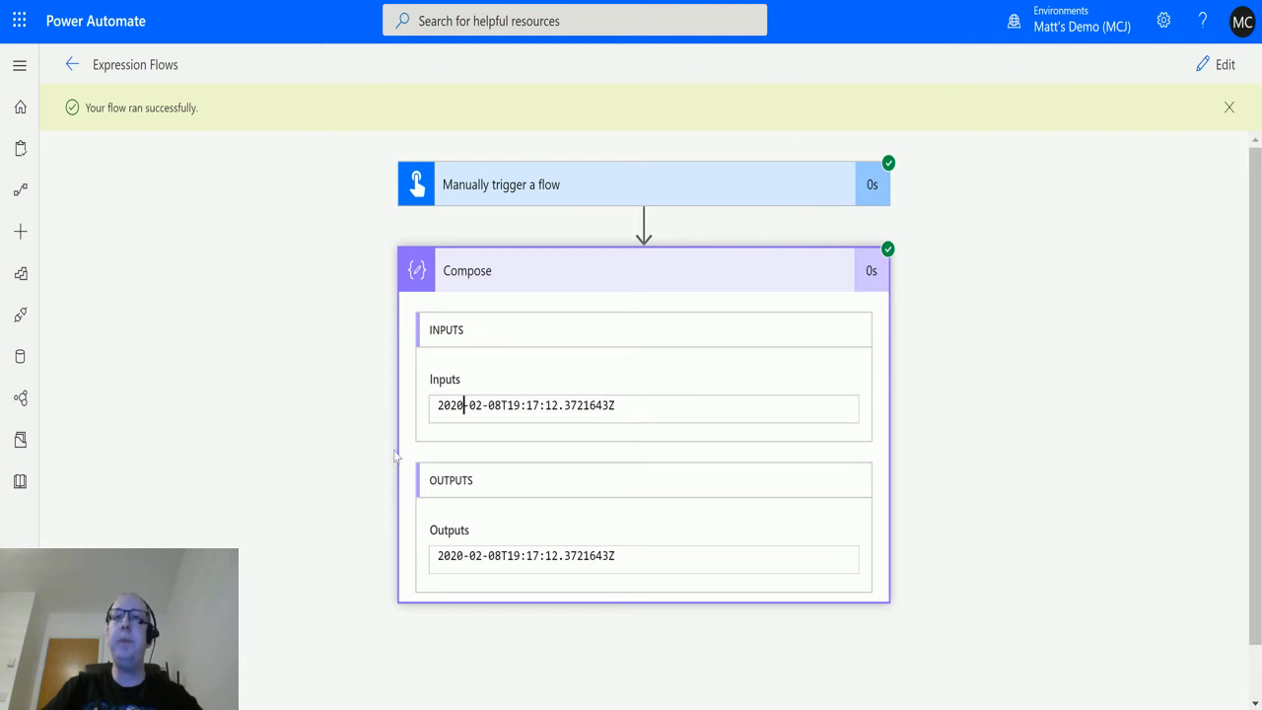
pyautogui.moveTo(524, 415)
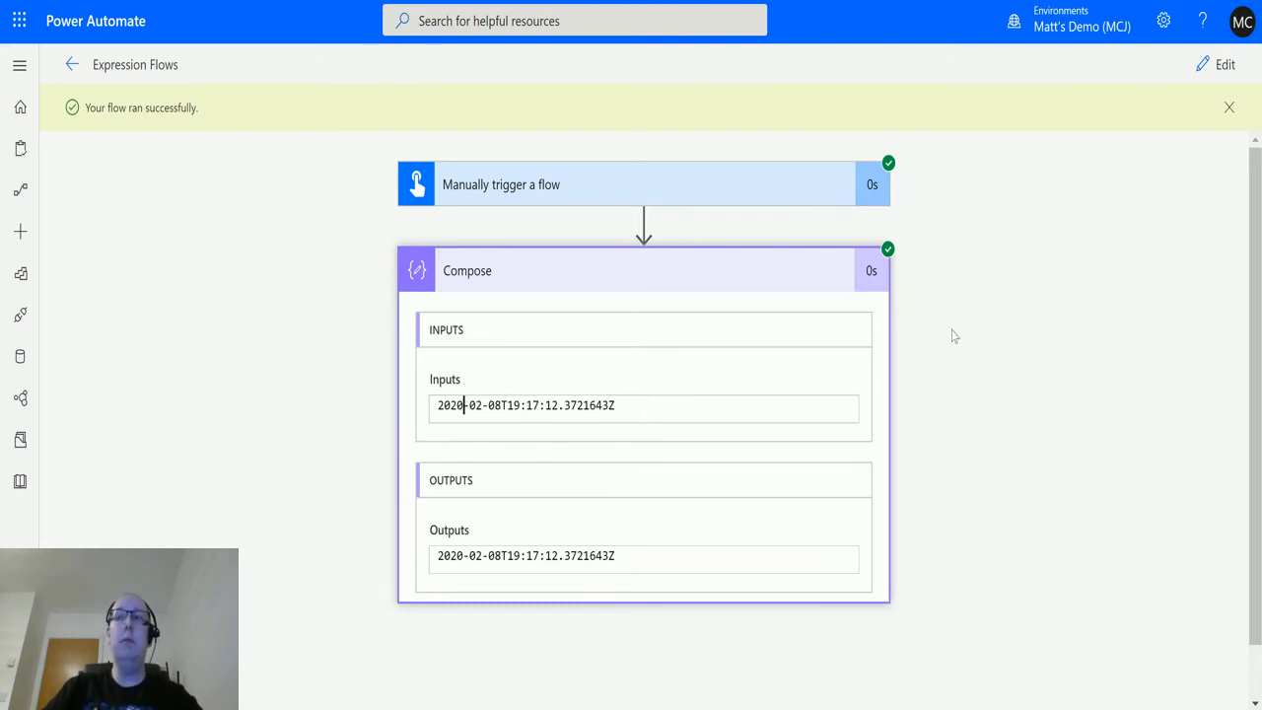
# Step: Edit the Compose expression to addDays(utcNow(),9,'d') and apply the update
pyautogui.click(1225, 64)
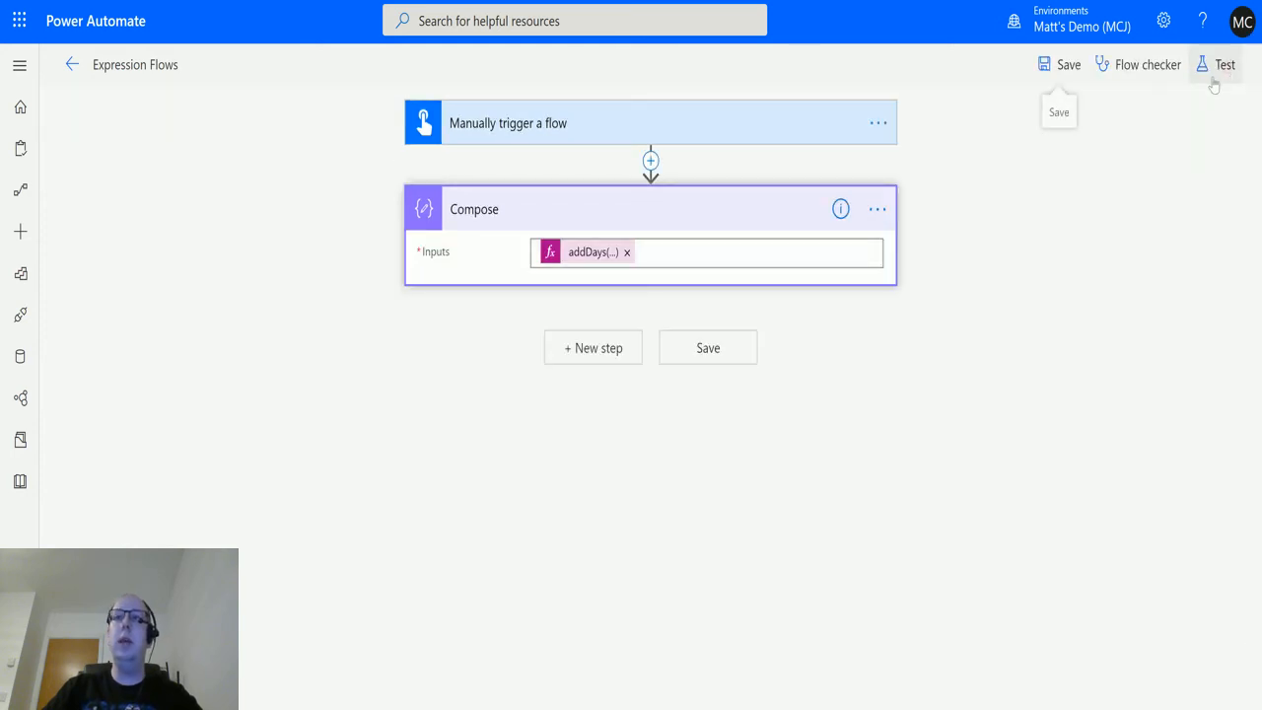
pyautogui.click(594, 251)
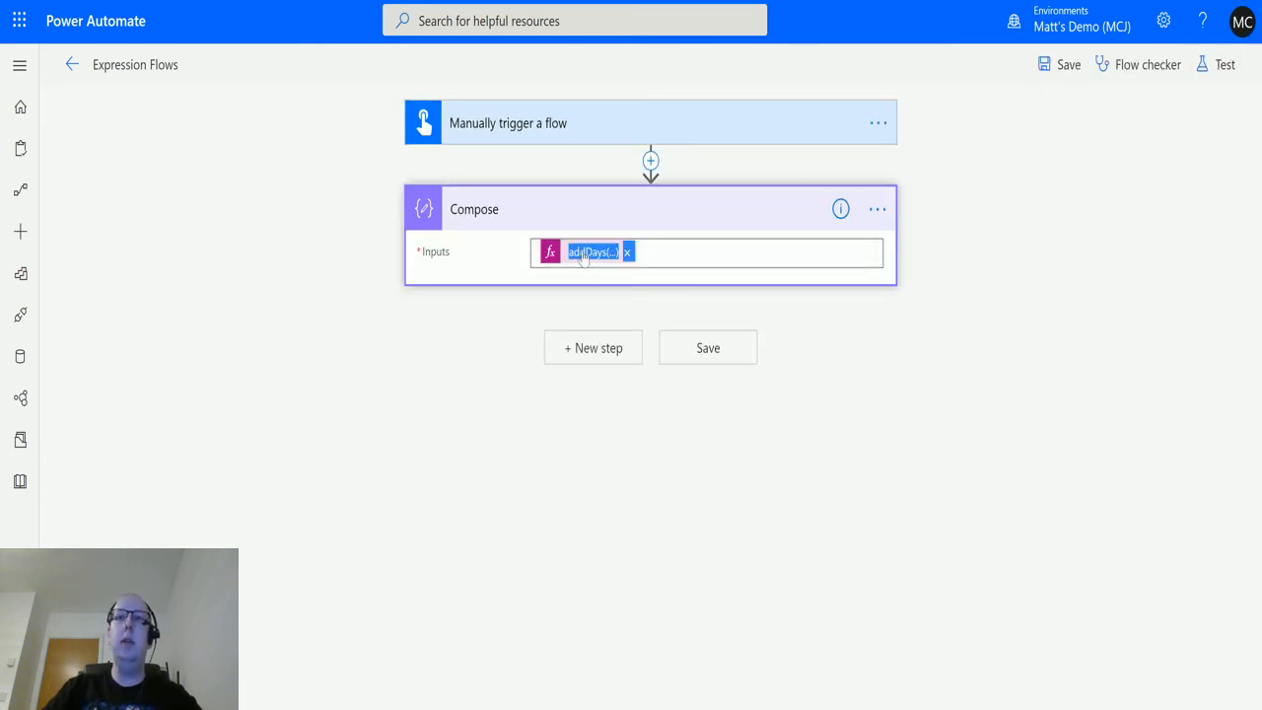
pyautogui.click(591, 252)
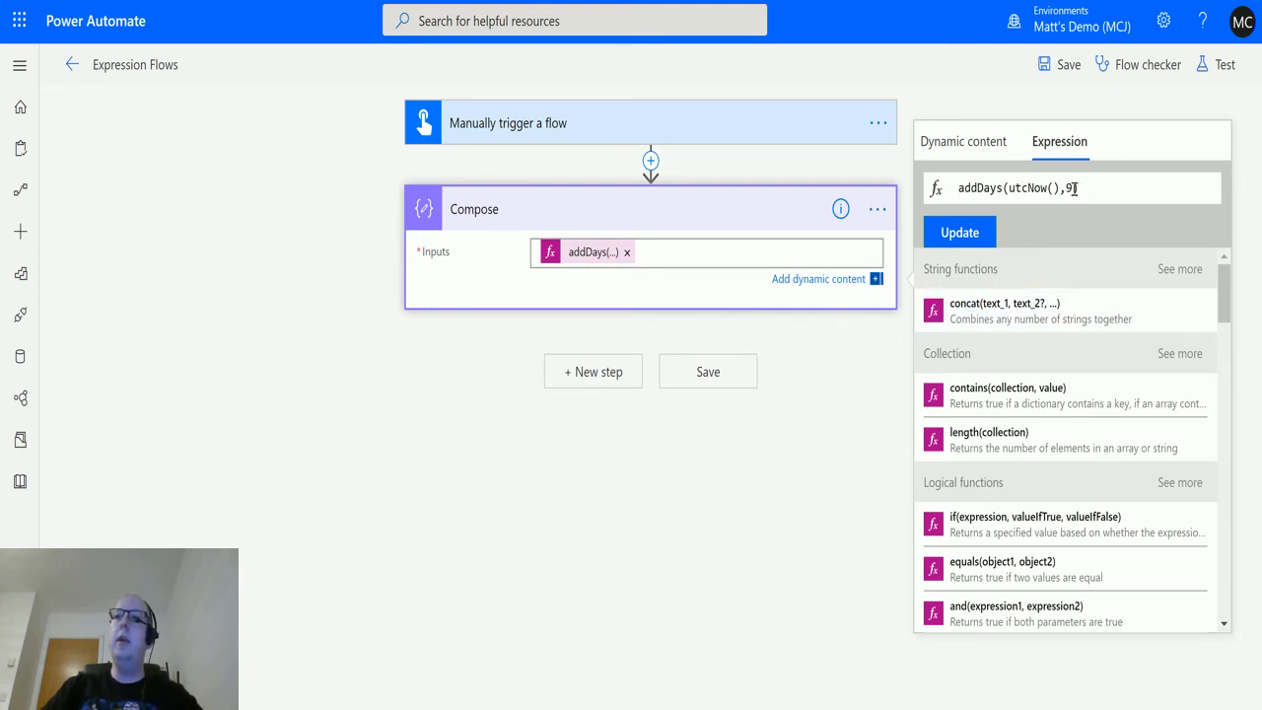
pyautogui.moveTo(1163, 248)
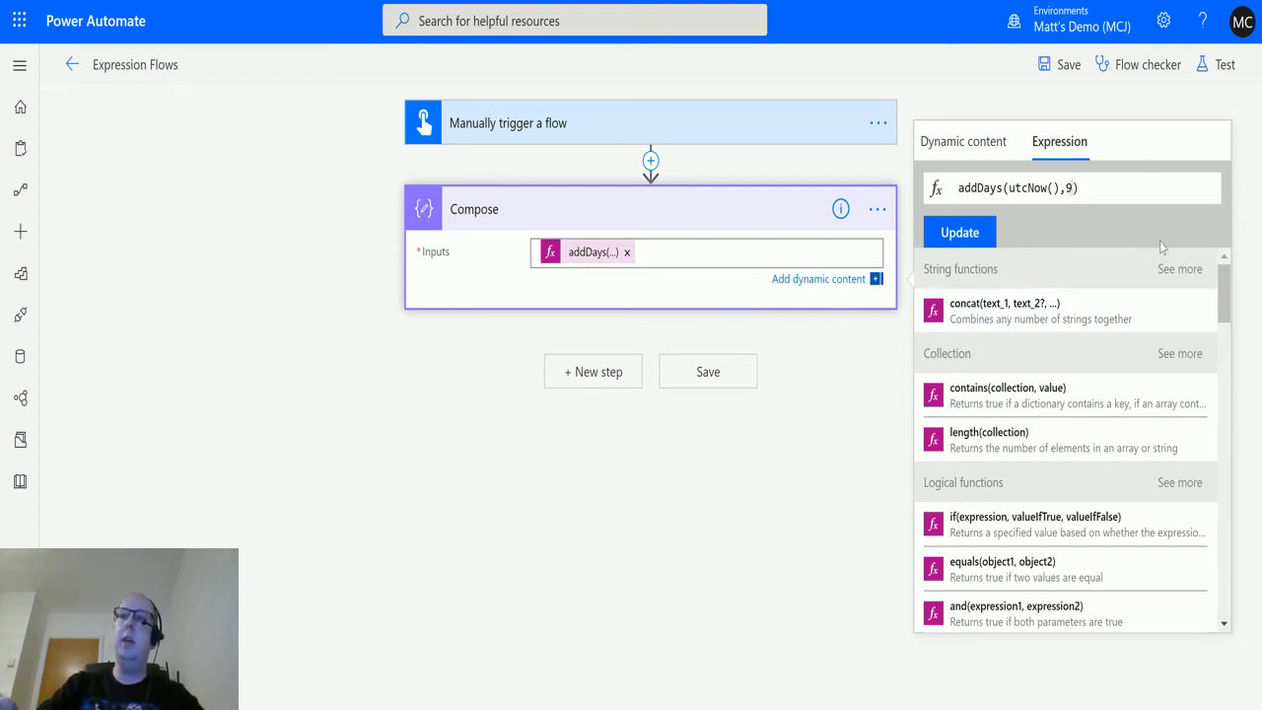
pyautogui.write(',')
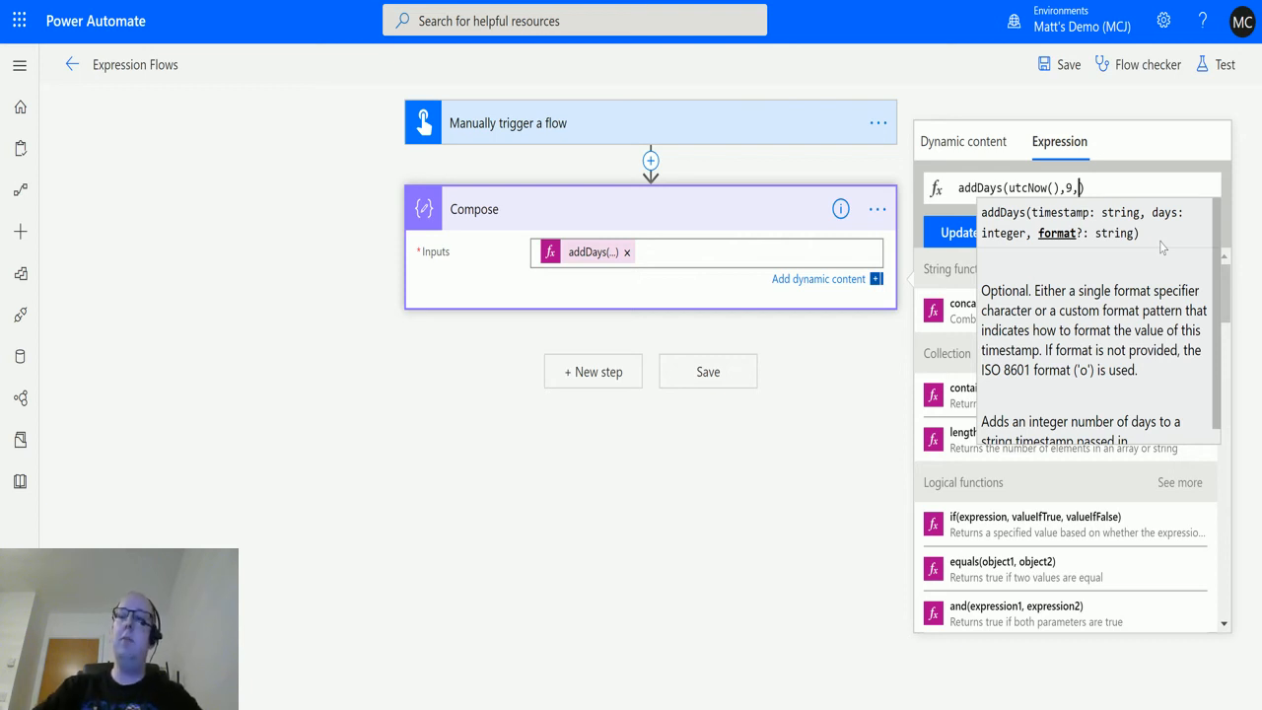
pyautogui.write("''")
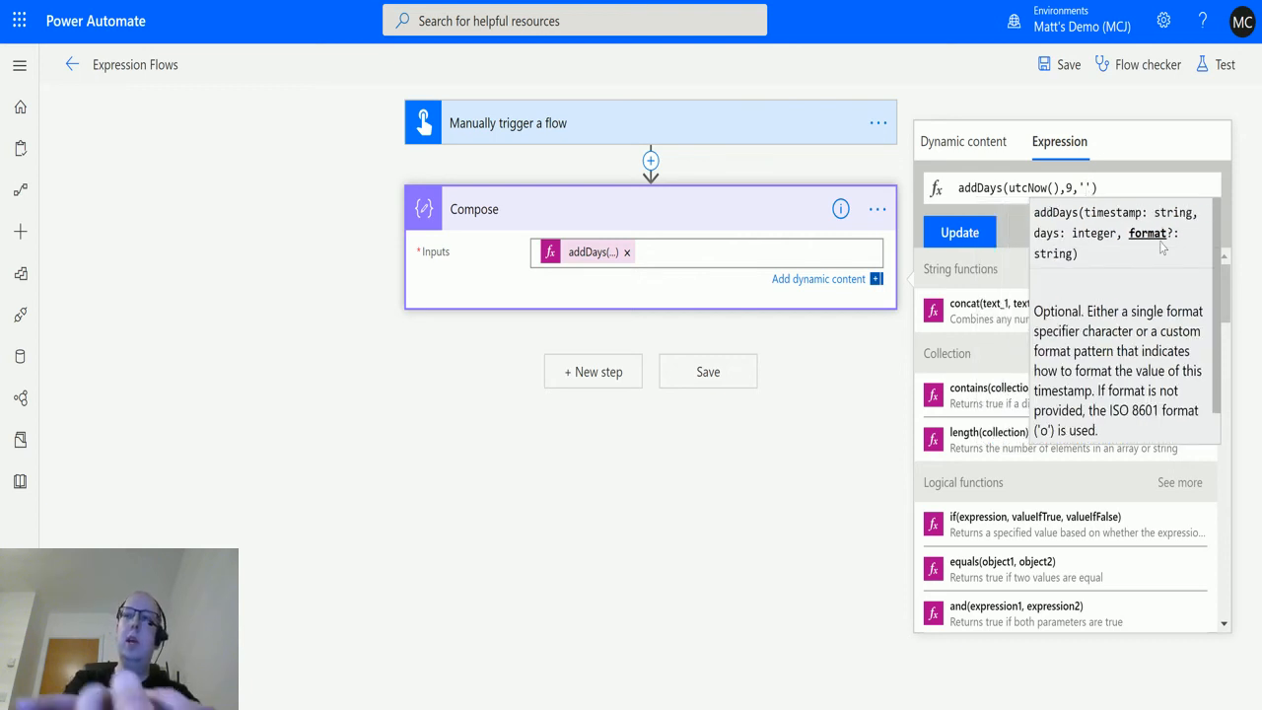
pyautogui.write('d')
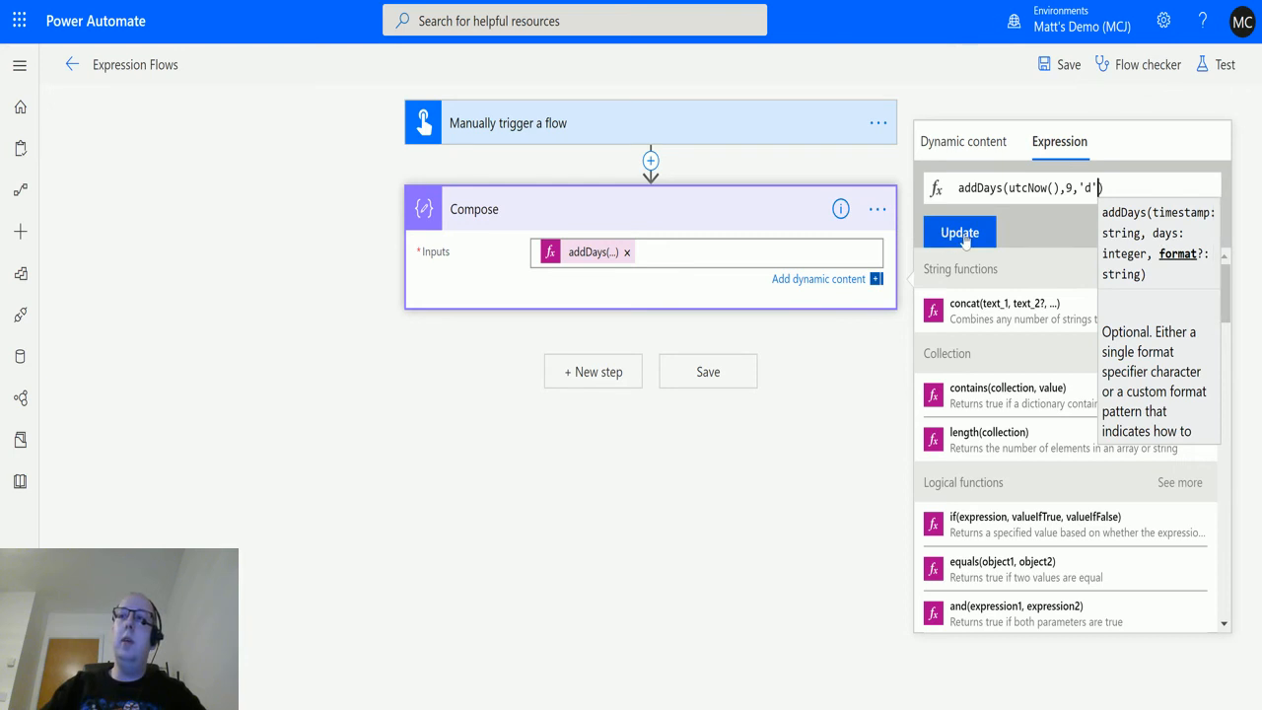
pyautogui.click(958, 232)
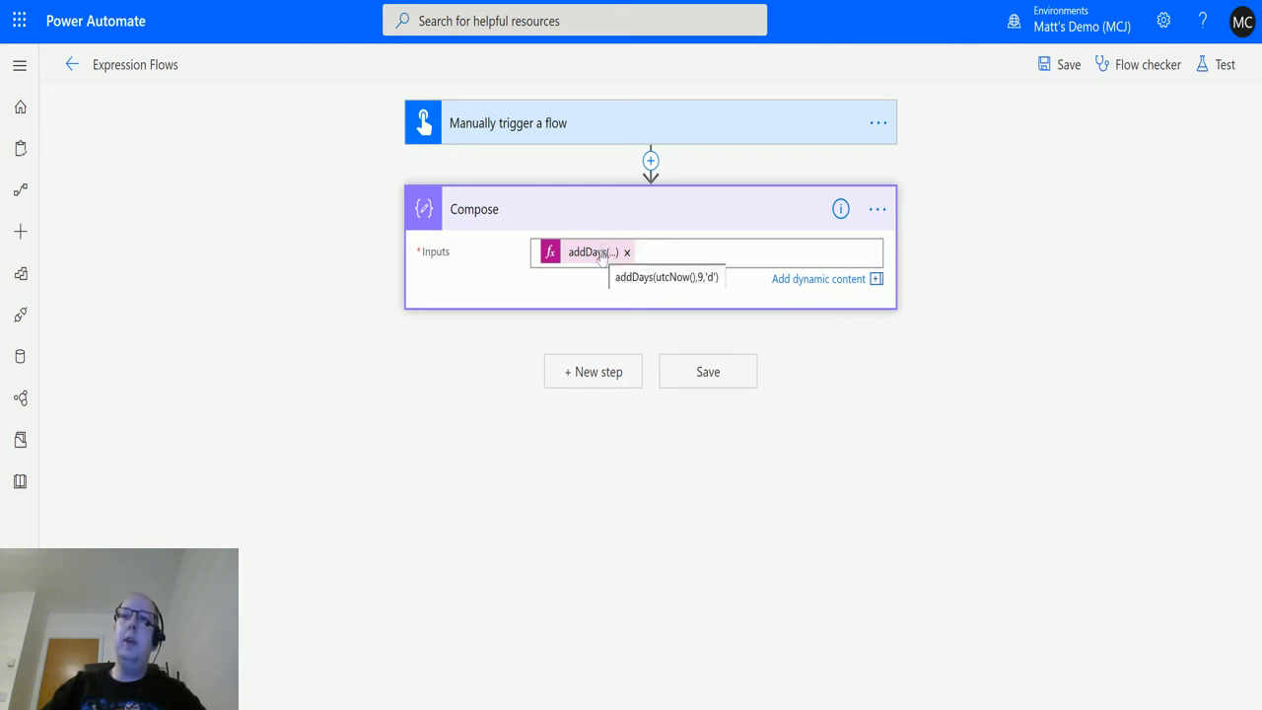
pyautogui.moveTo(944, 233)
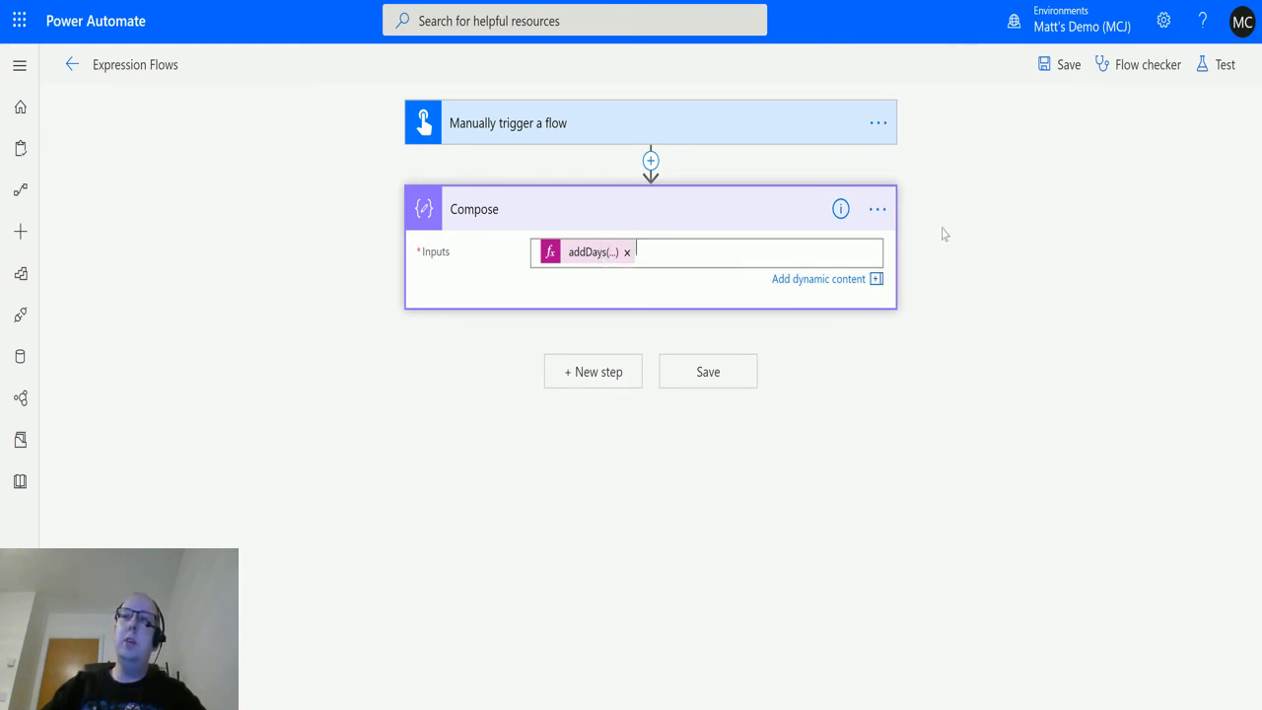
# Step: Save the flow and manually run a test with the short-date expression
pyautogui.click(1224, 64)
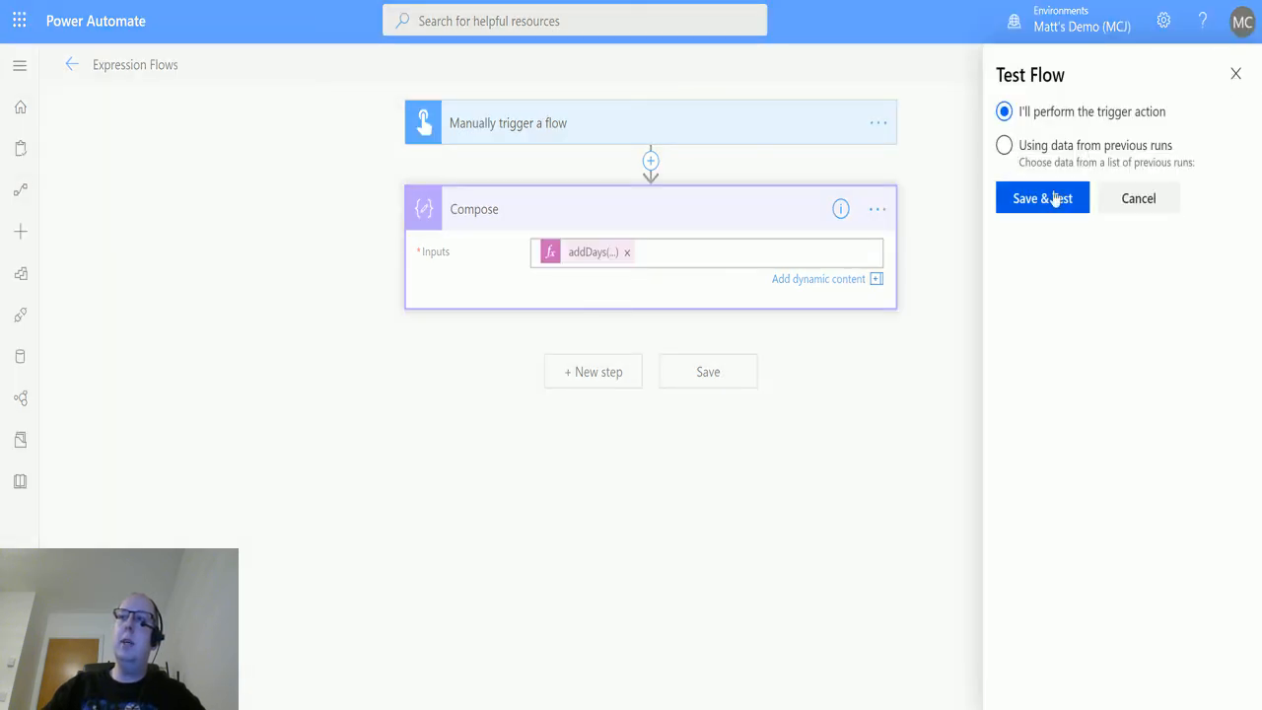
pyautogui.click(1042, 197)
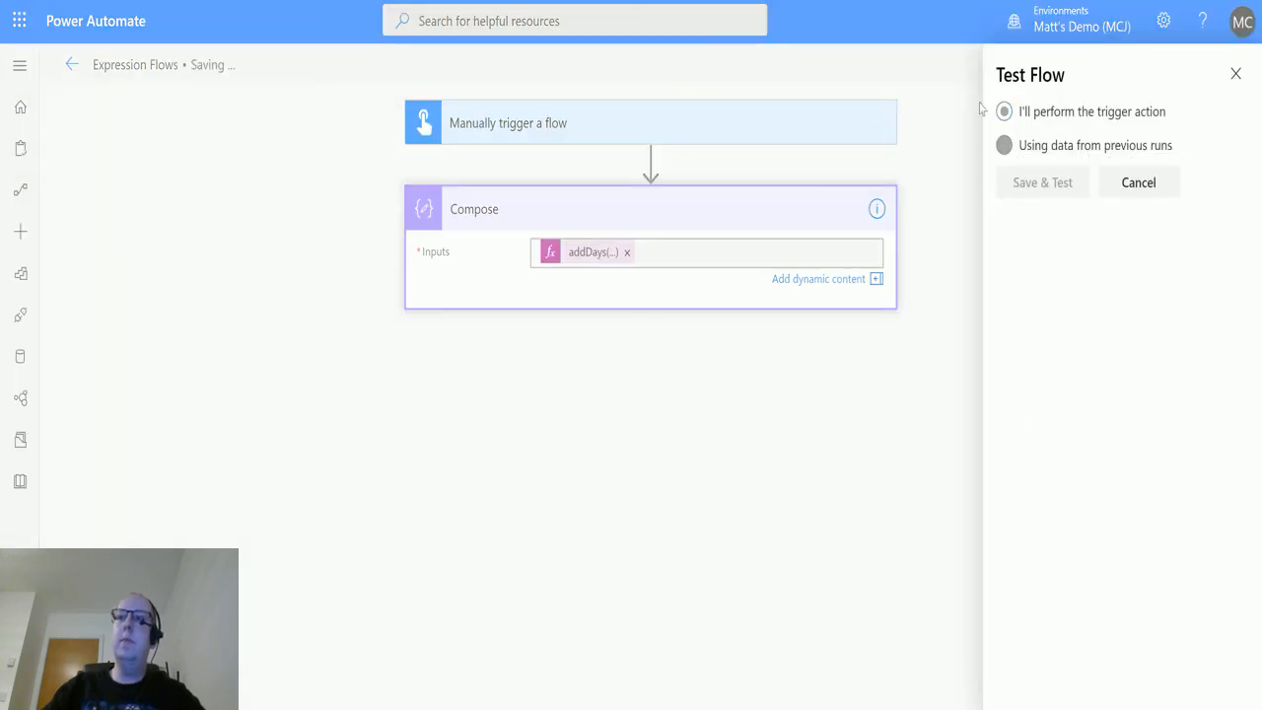
pyautogui.click(1041, 181)
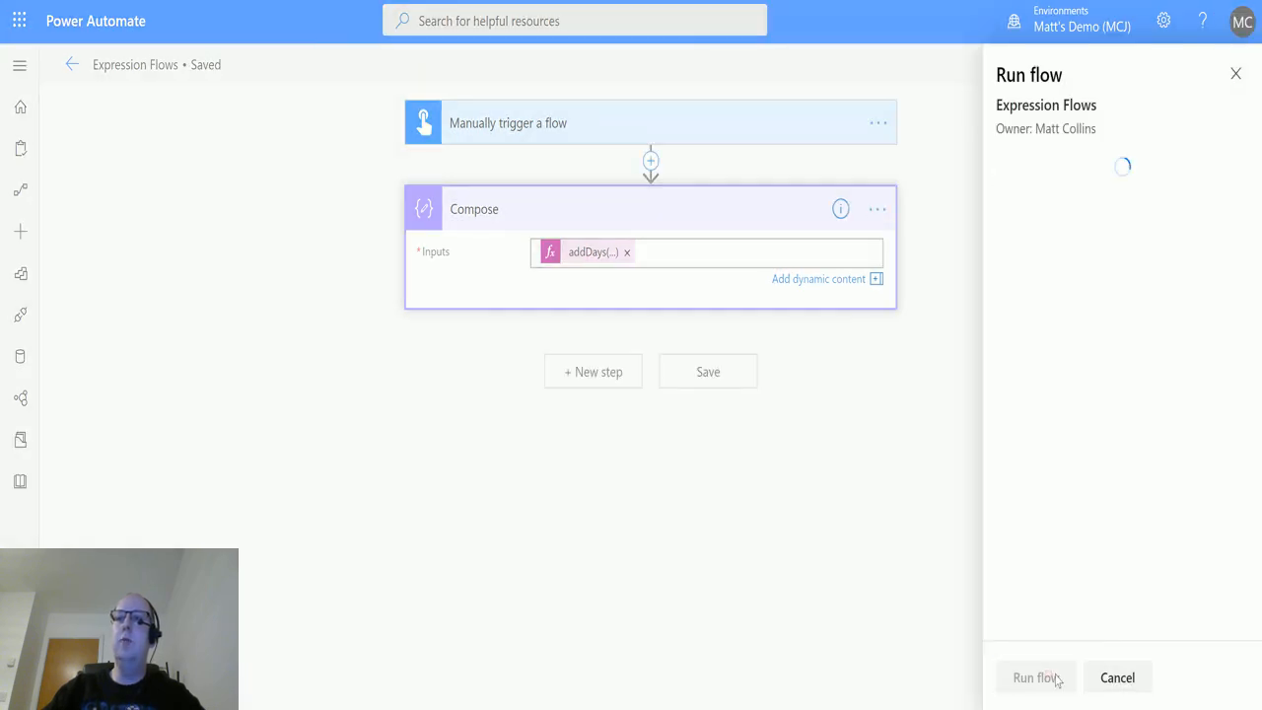
pyautogui.click(1033, 678)
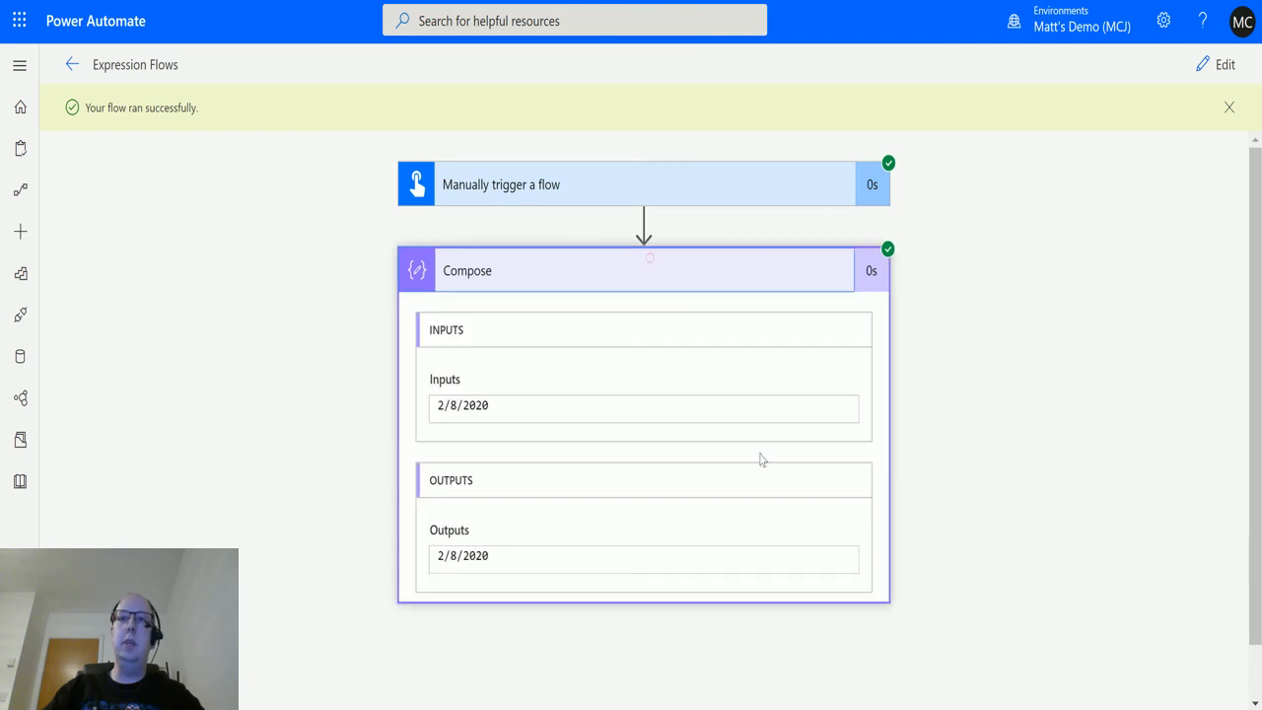
pyautogui.moveTo(404, 383)
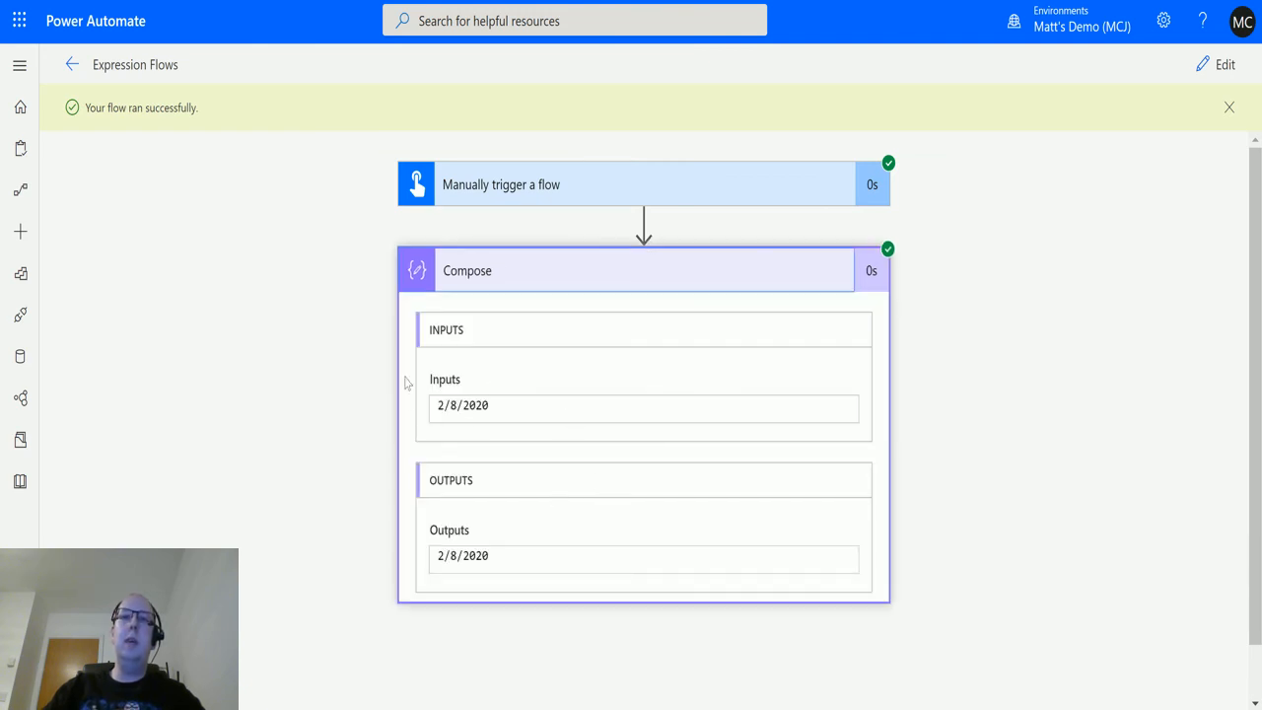
pyautogui.moveTo(538, 445)
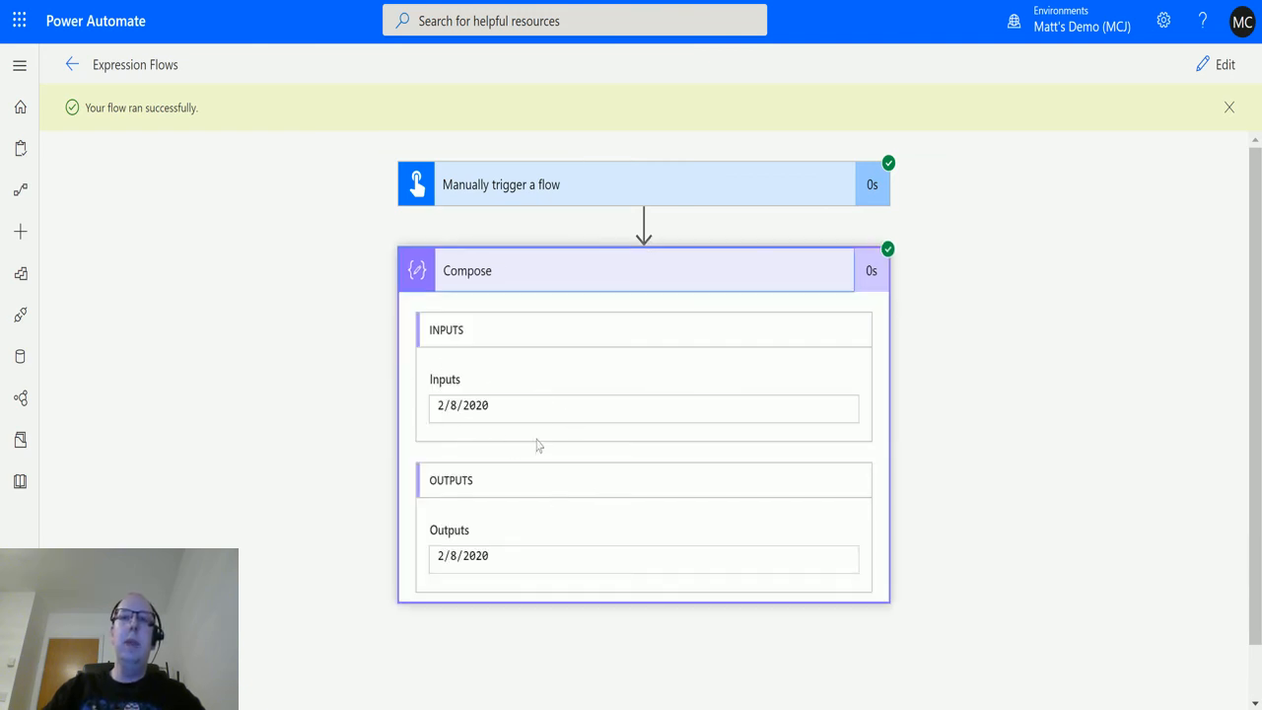